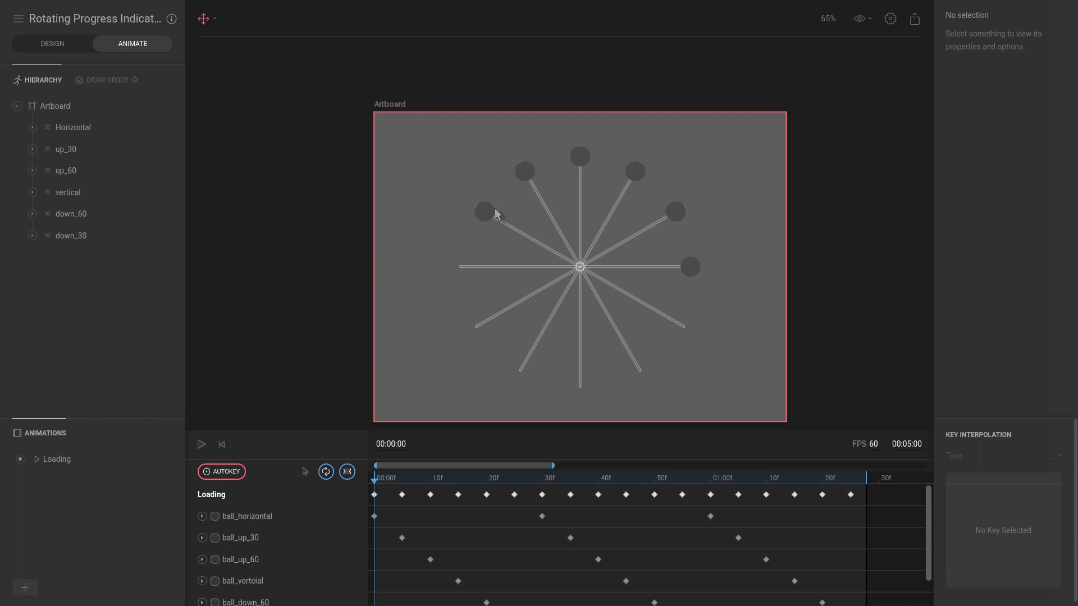
mouse_move(474, 220)
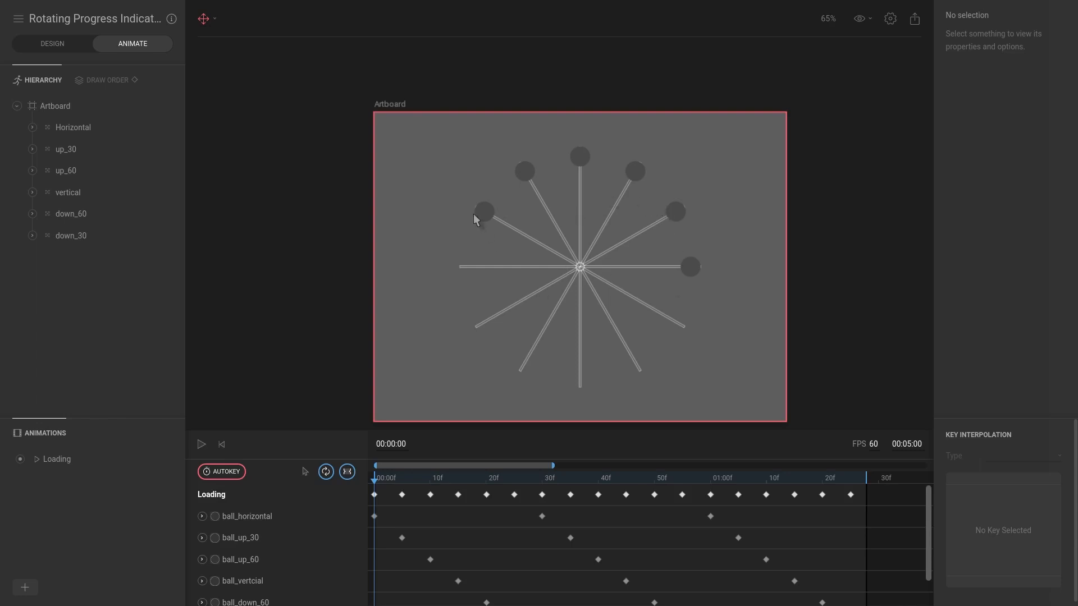
mouse_move(691, 267)
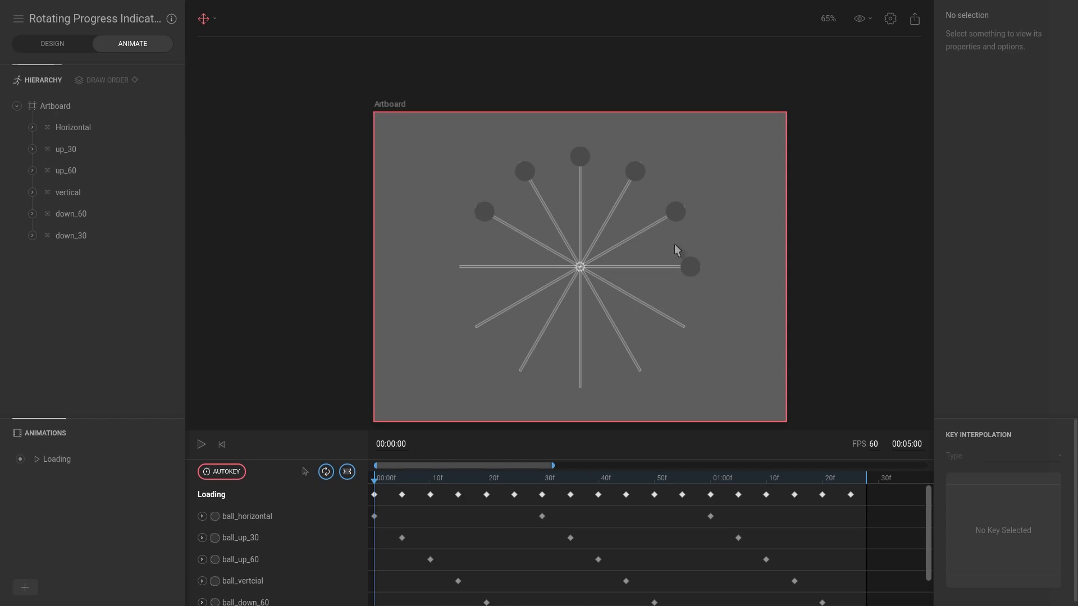
mouse_move(612, 253)
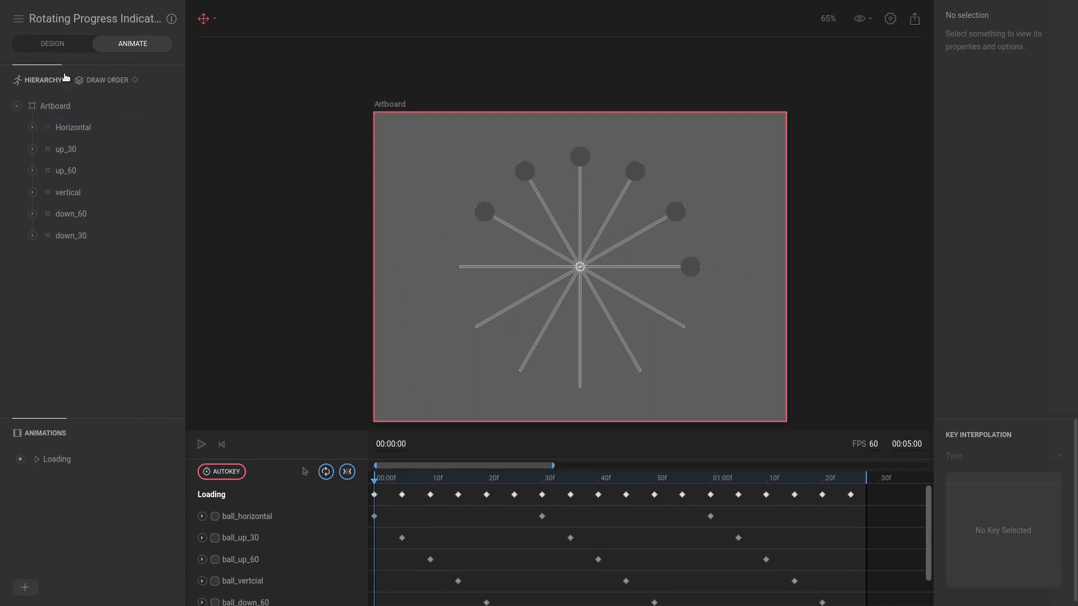
In Design mode, set the spoke Group's Rotation to -15° and return to Animate
click(51, 44)
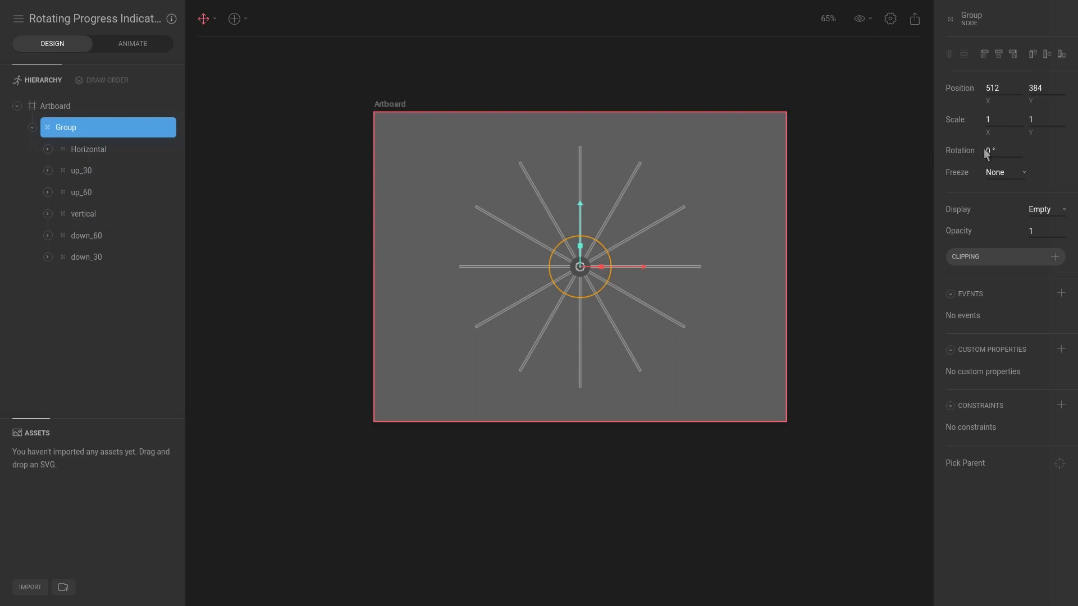
text(-1)
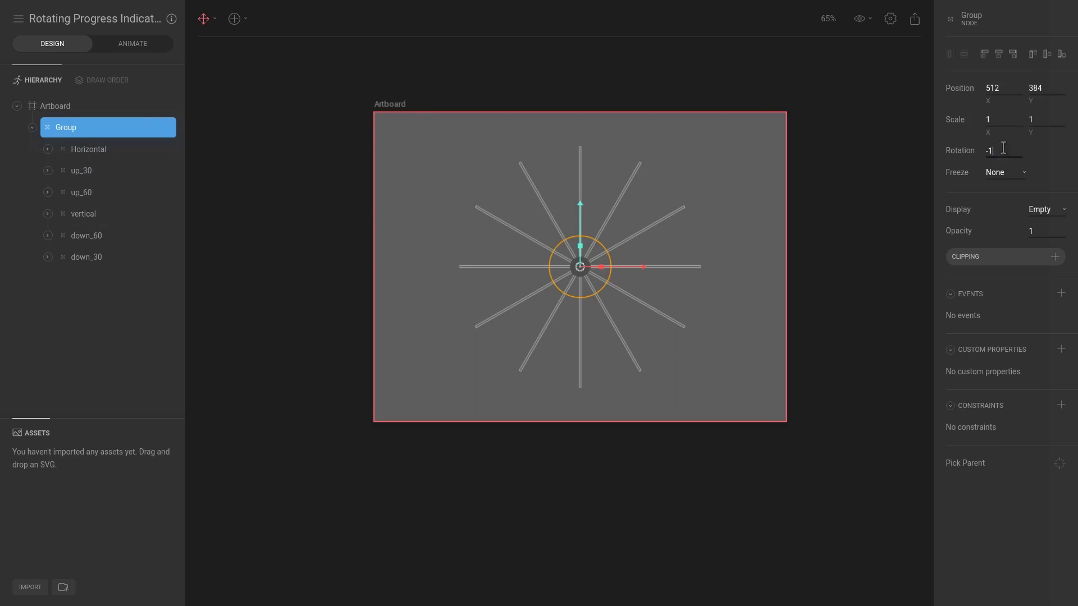
text(15 °)
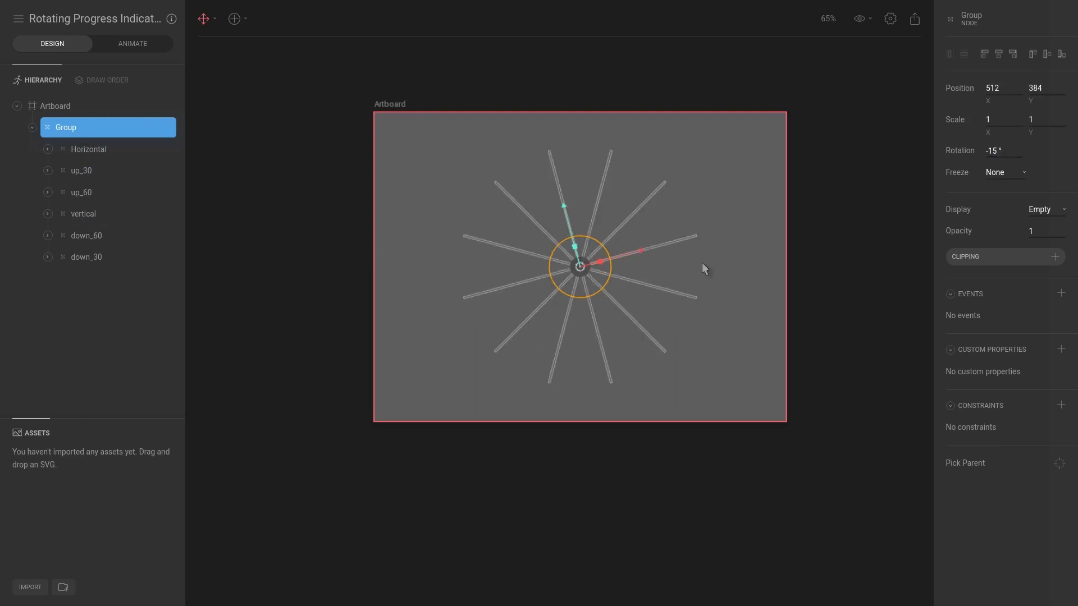
click(133, 43)
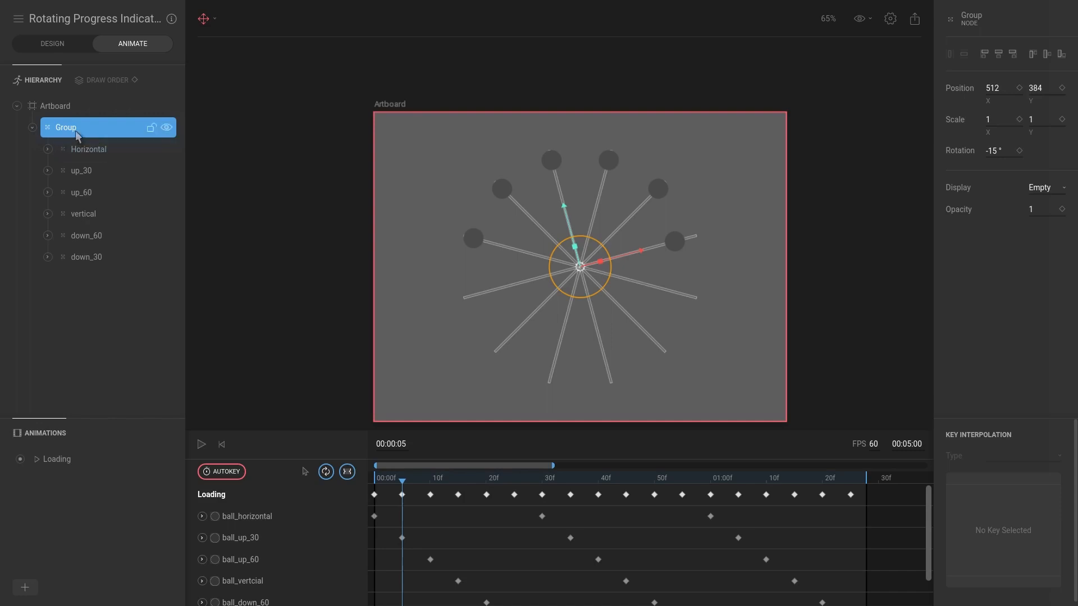
mouse_move(76, 129)
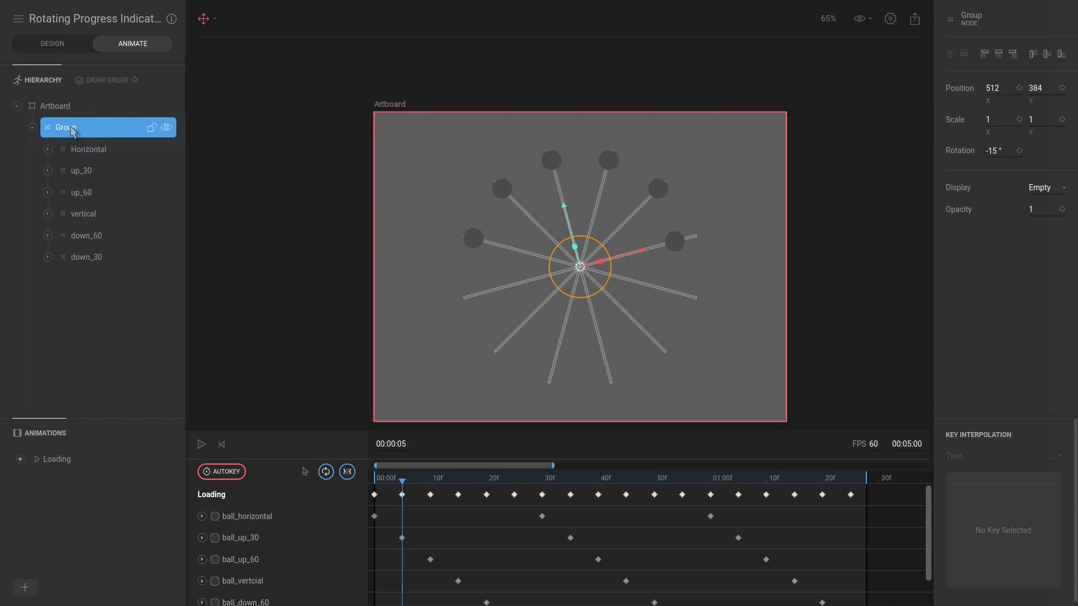
Scrub the Loading timeline to frame 40, rewind to 0, and return to Design mode
click(598, 478)
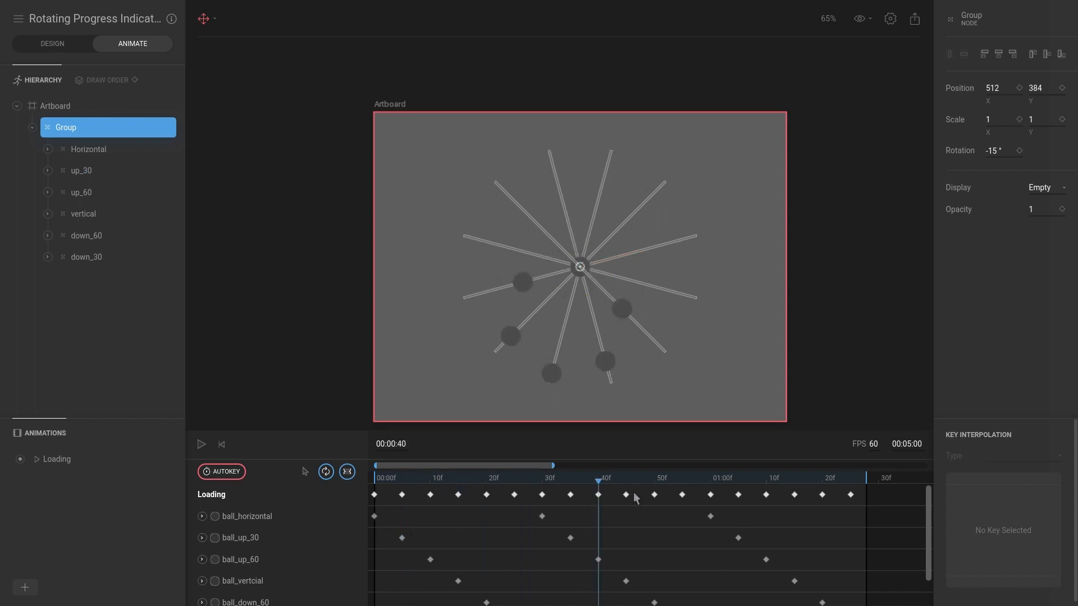
click(201, 444)
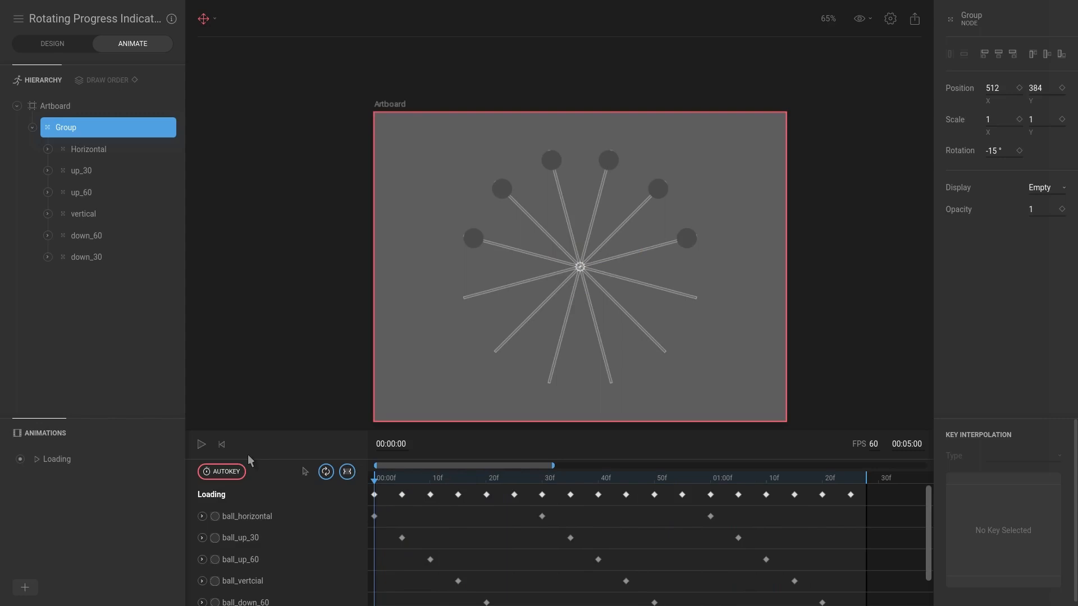
click(52, 43)
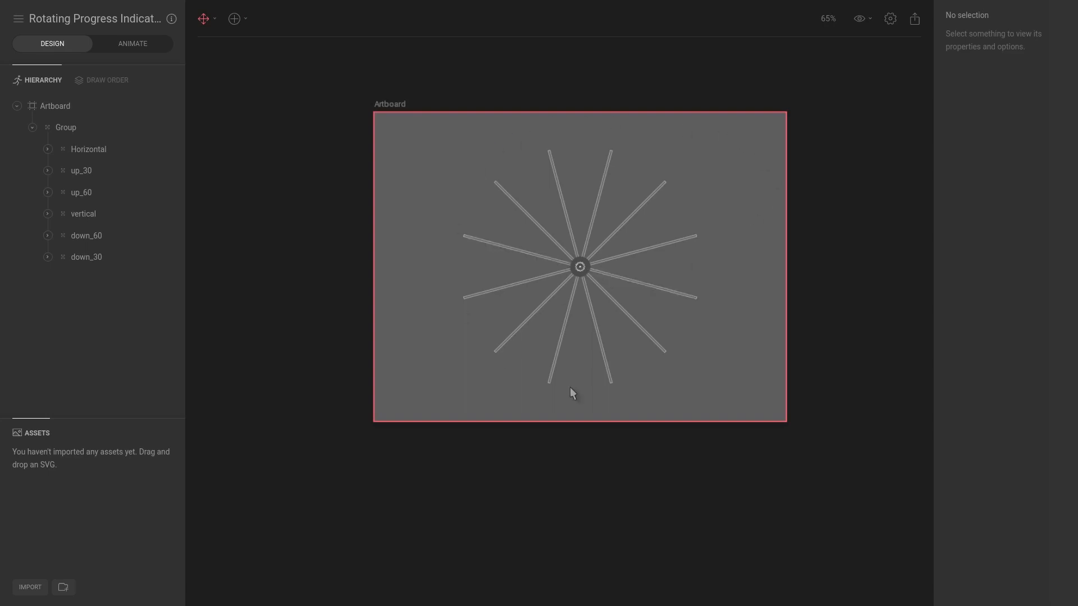
mouse_move(425, 102)
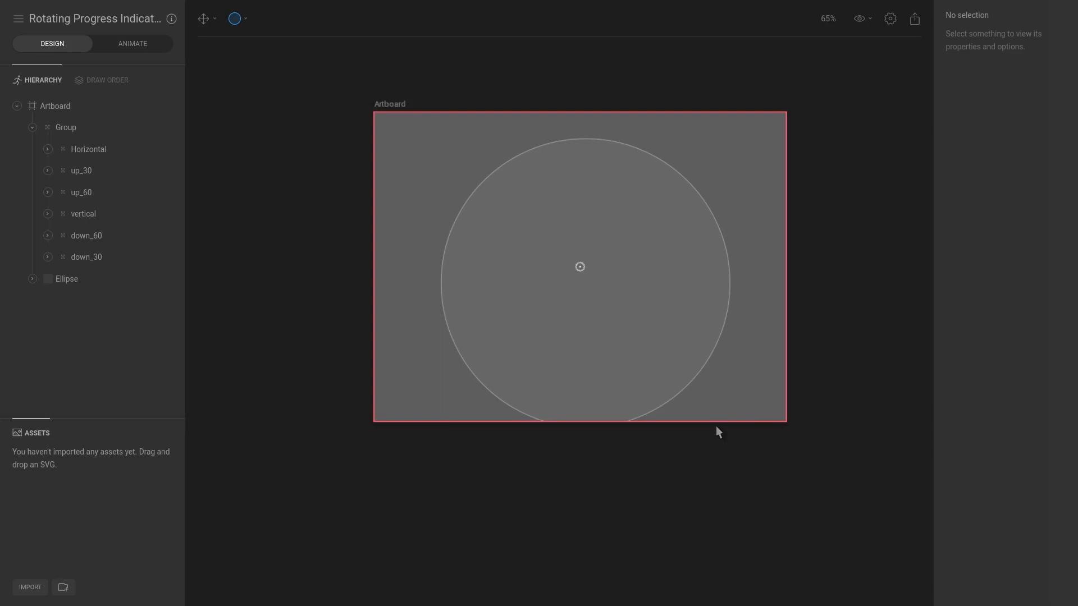
Select the new ellipse and align it to the artboard centre at 512, 384
click(67, 279)
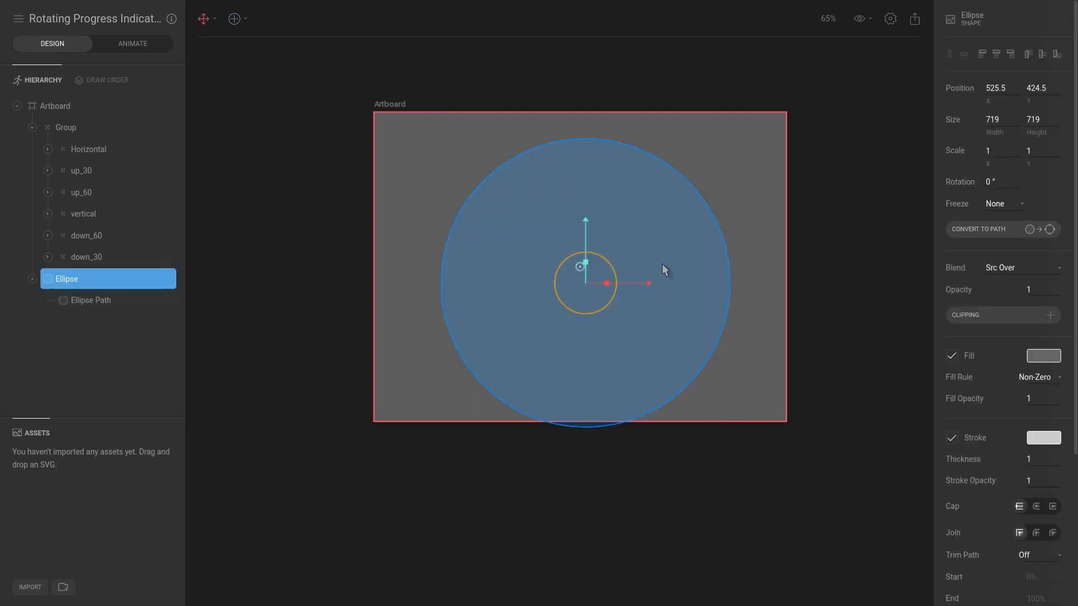
drag(587, 267, 581, 267)
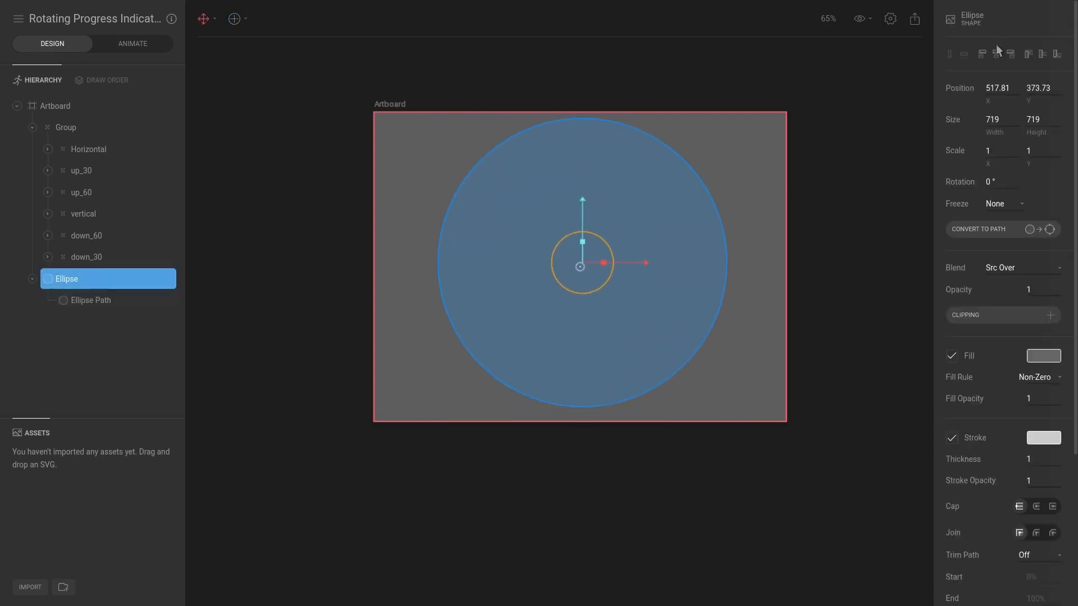
click(1042, 54)
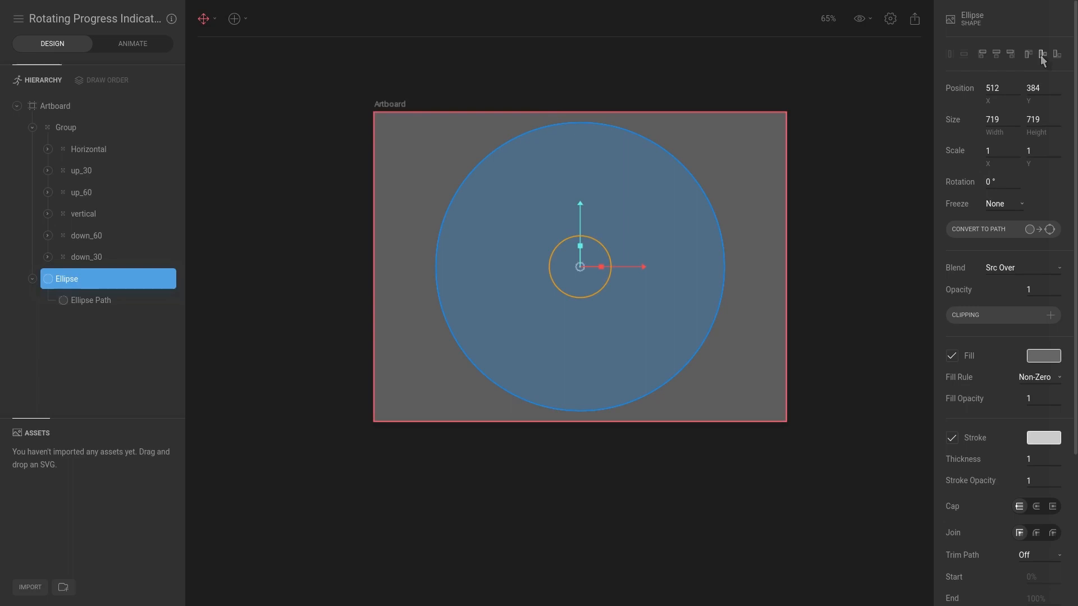
click(951, 356)
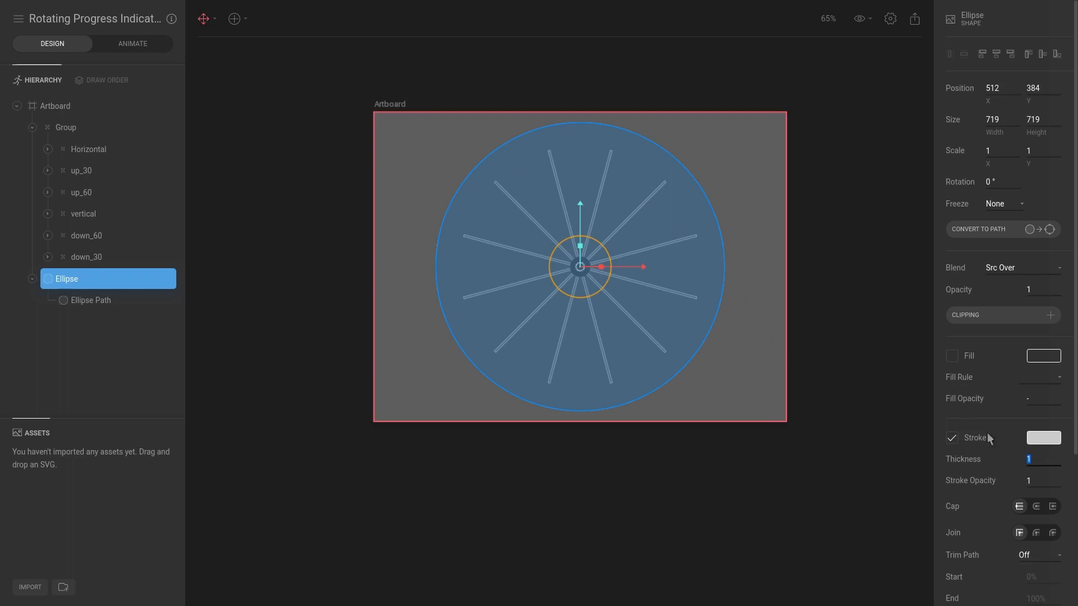
Give the ellipse a 20-thickness stroke coloured dark grey #484848
text(20)
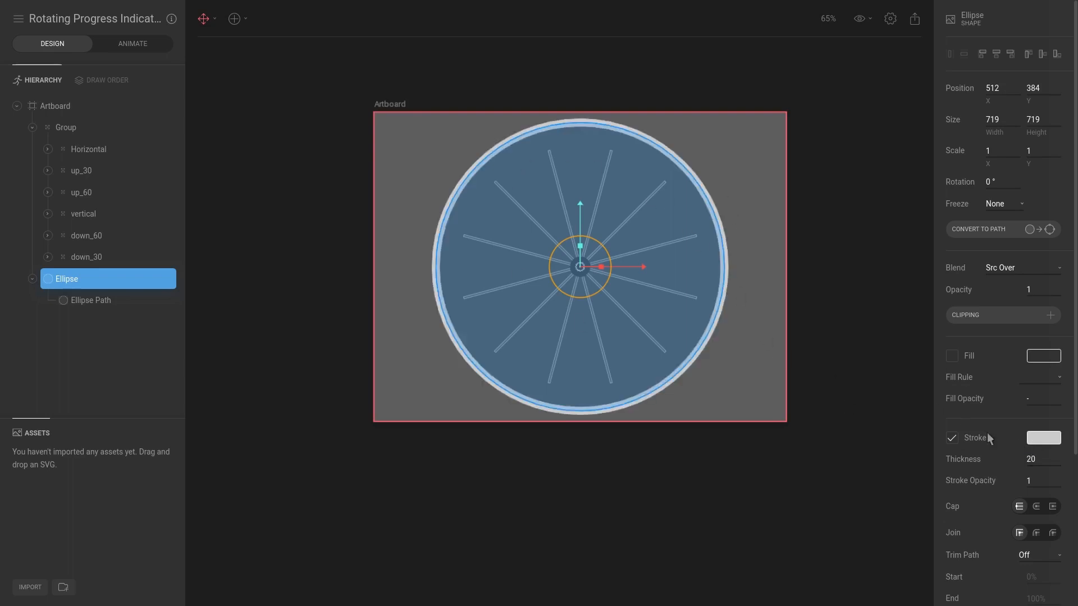
click(1043, 437)
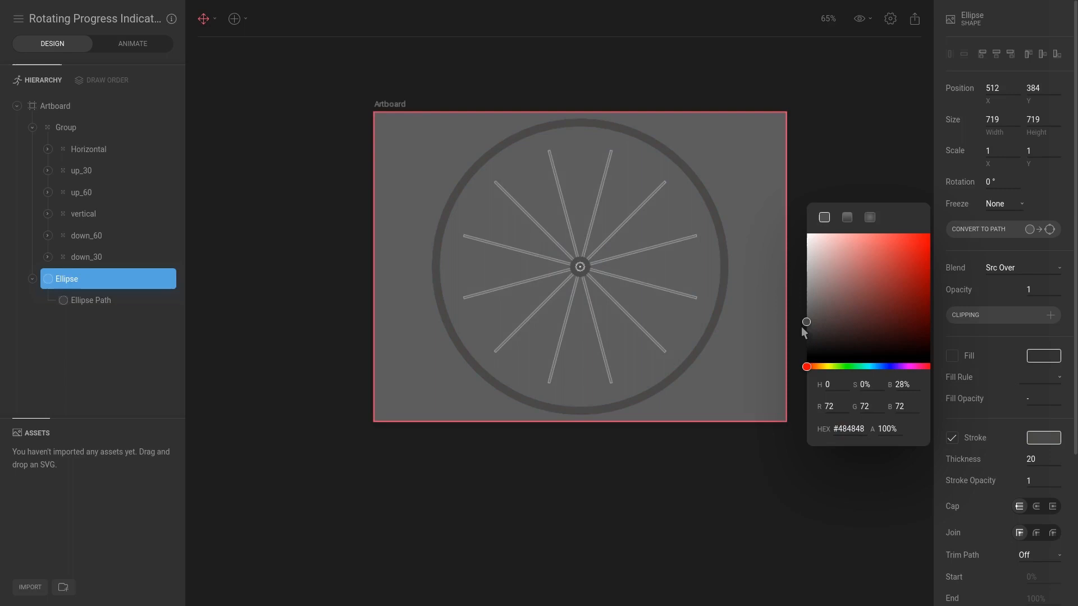
click(824, 217)
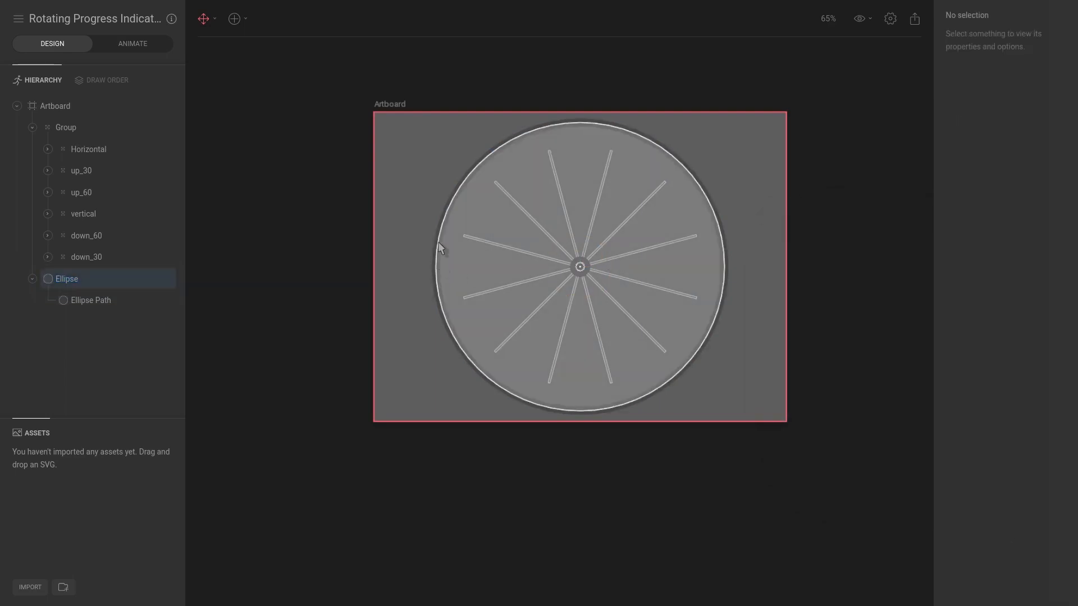
click(68, 279)
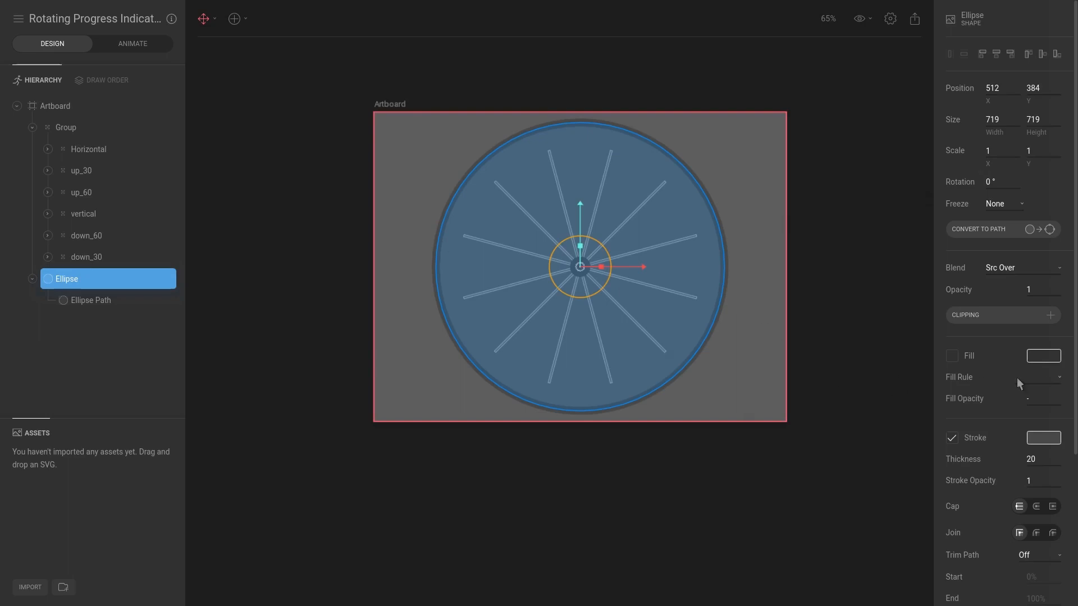
Scroll to the ellipse's Stroke properties, briefly checking the Loading animation, to reach the Trim Path mode
scroll(down, 3)
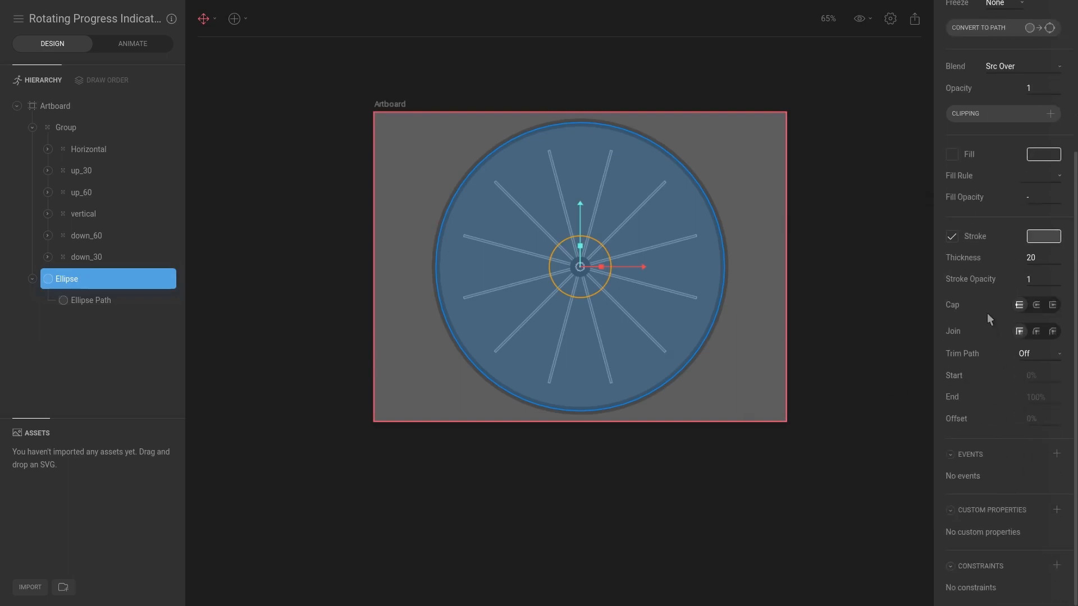
mouse_move(967, 357)
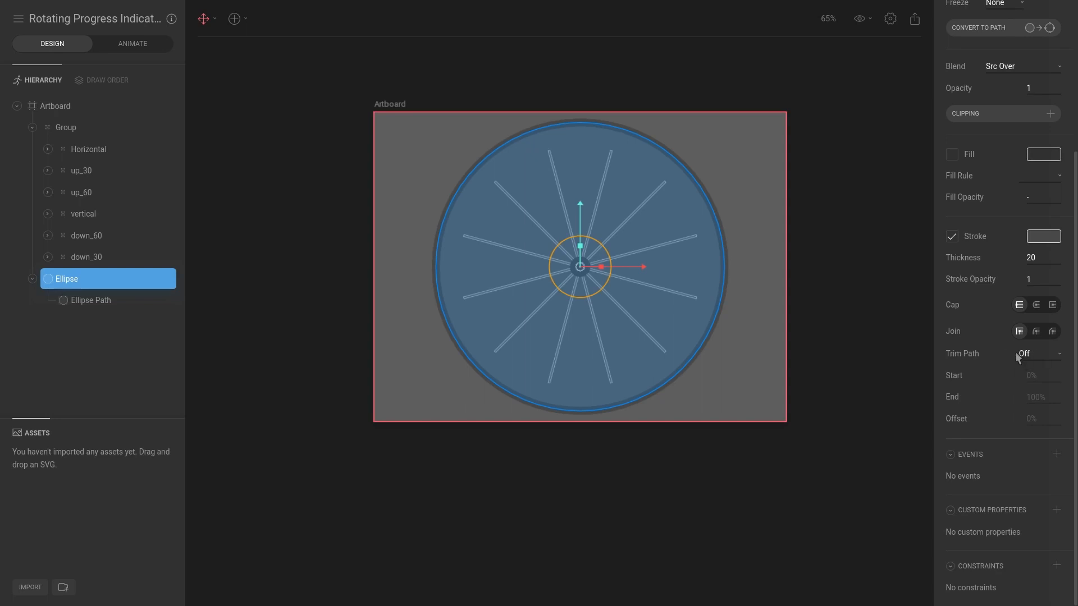
click(132, 44)
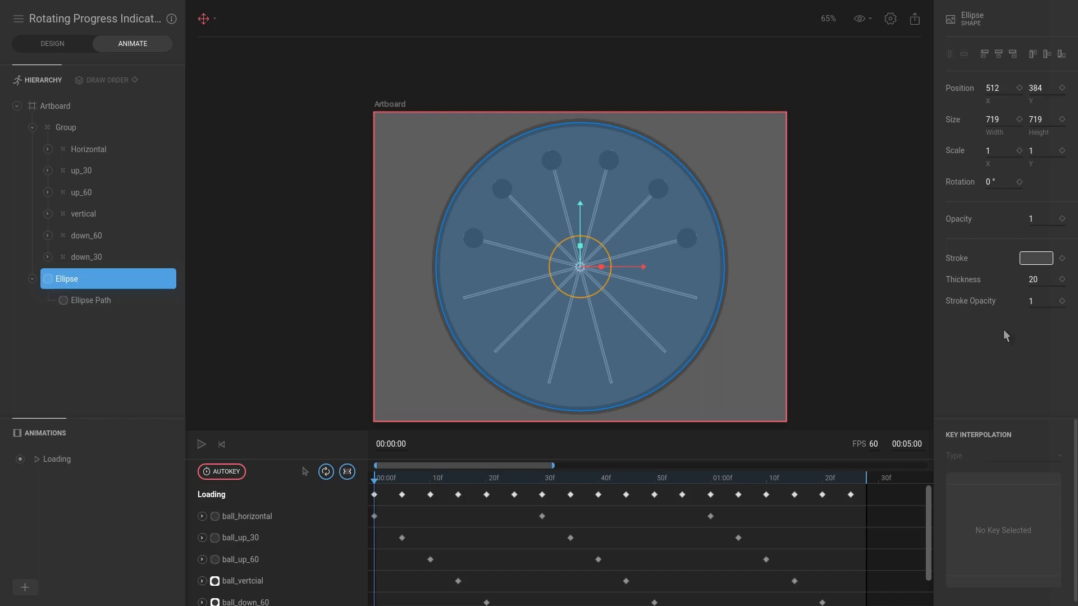
click(52, 43)
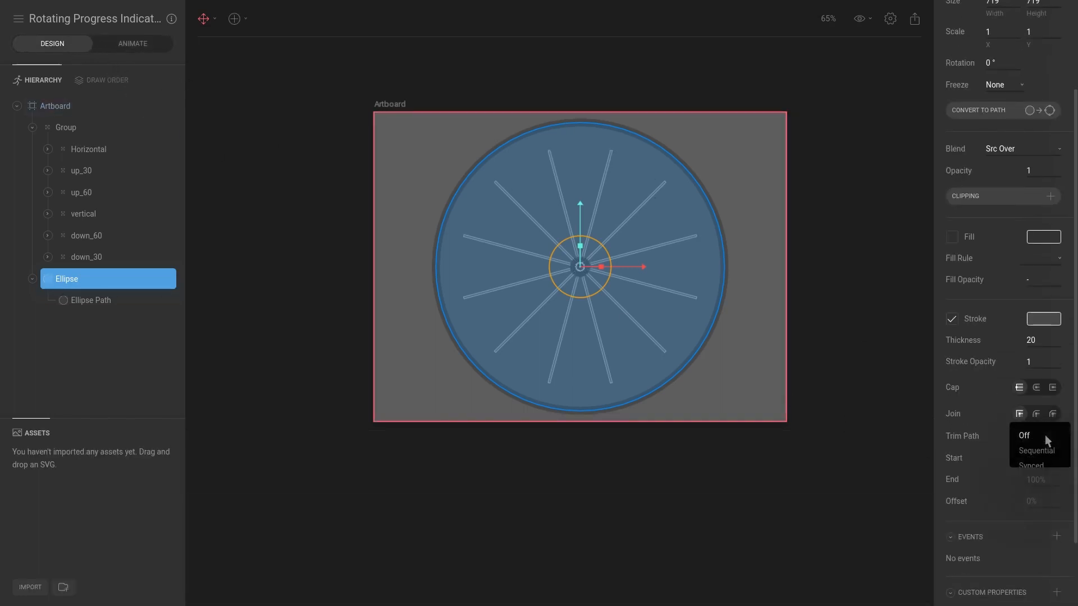
mouse_move(1042, 469)
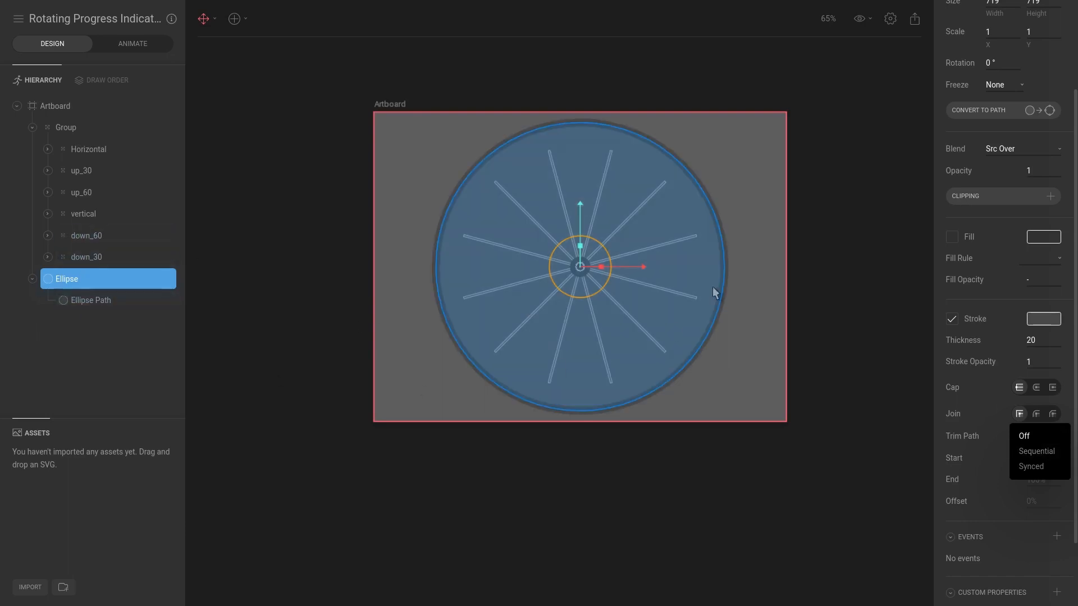
mouse_move(494, 213)
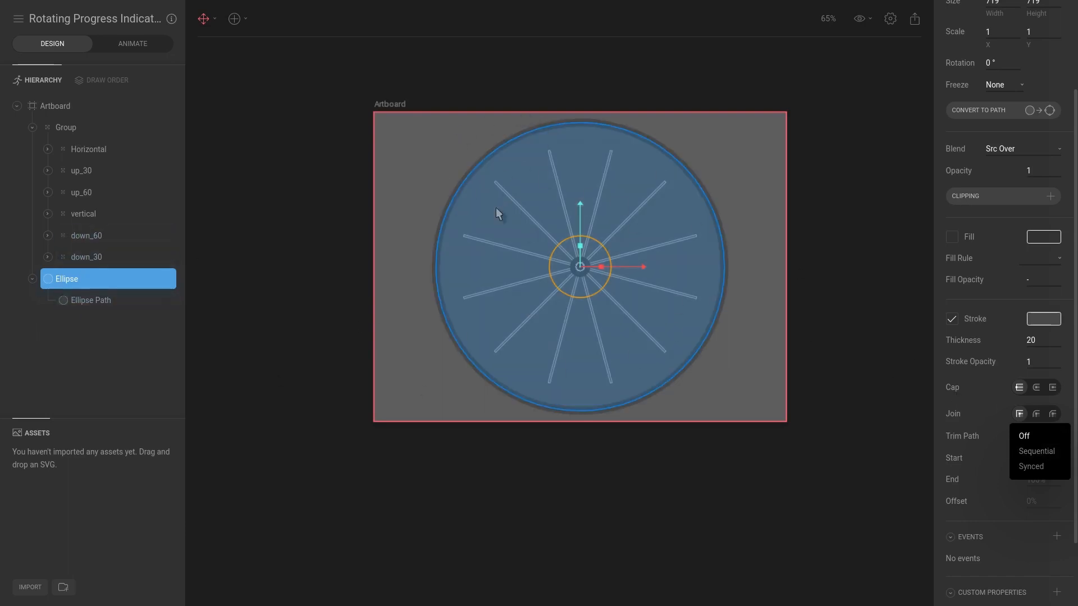
mouse_move(687, 364)
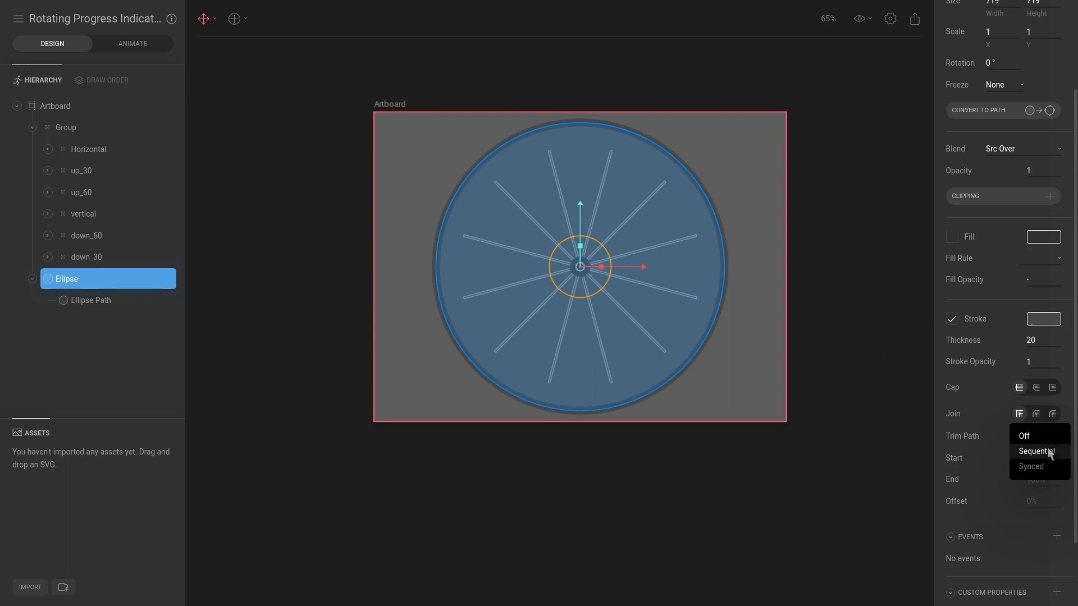
mouse_move(1033, 454)
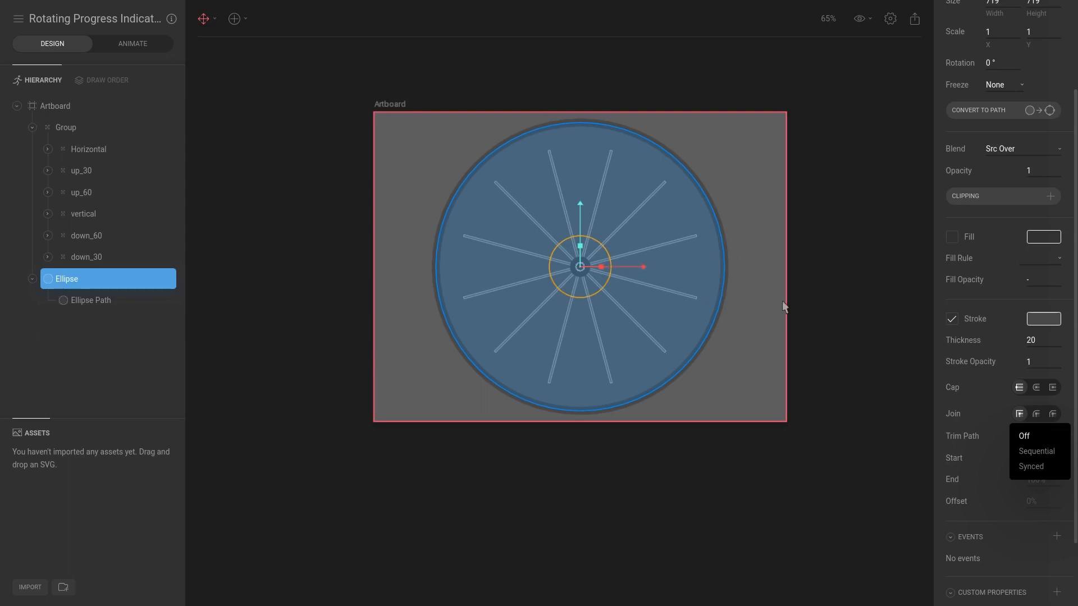
mouse_move(1038, 452)
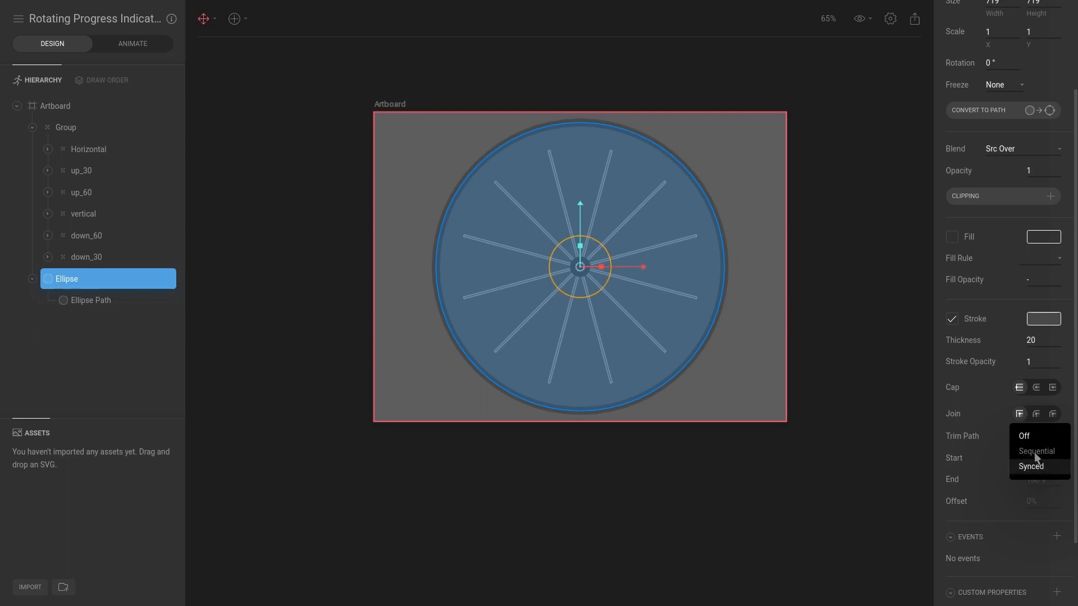
mouse_move(1042, 451)
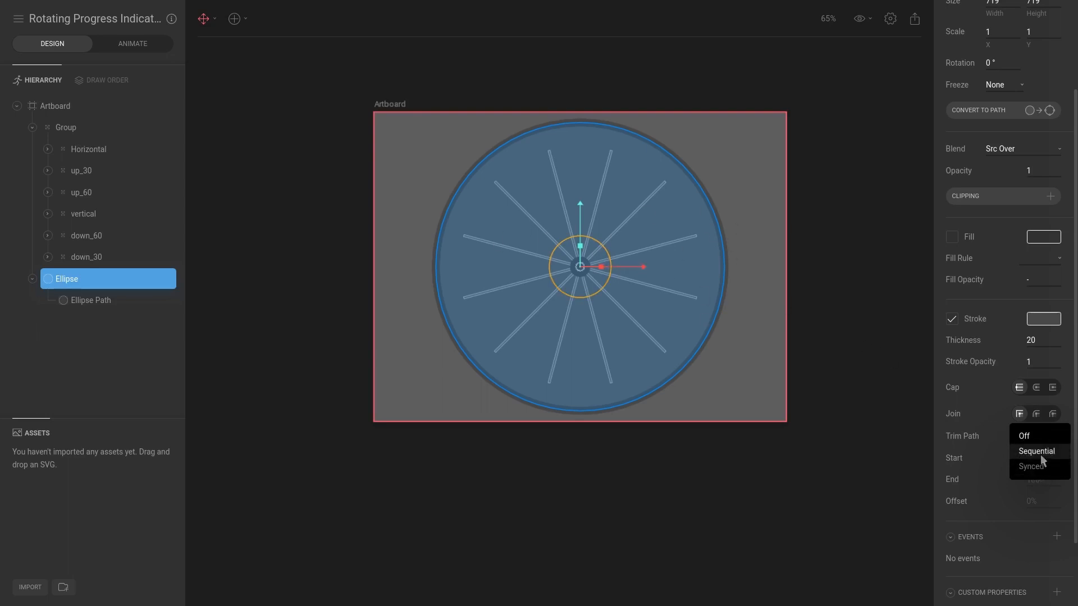
Set Trim Path to Sequential with Start 100%, End 50% and Offset 25%, leaving a top half-arc
click(1037, 451)
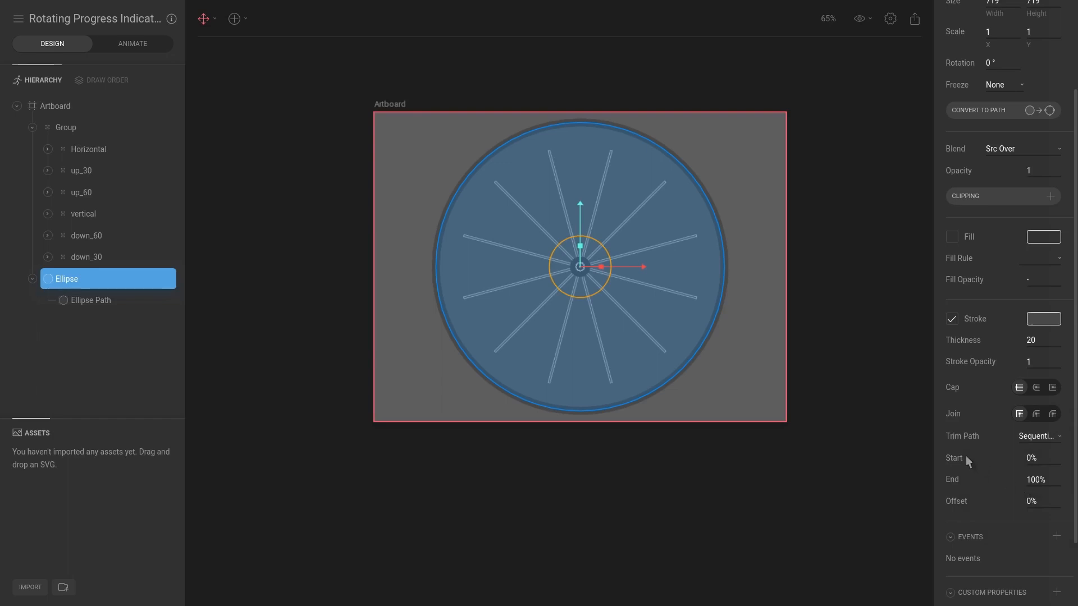
mouse_move(1032, 505)
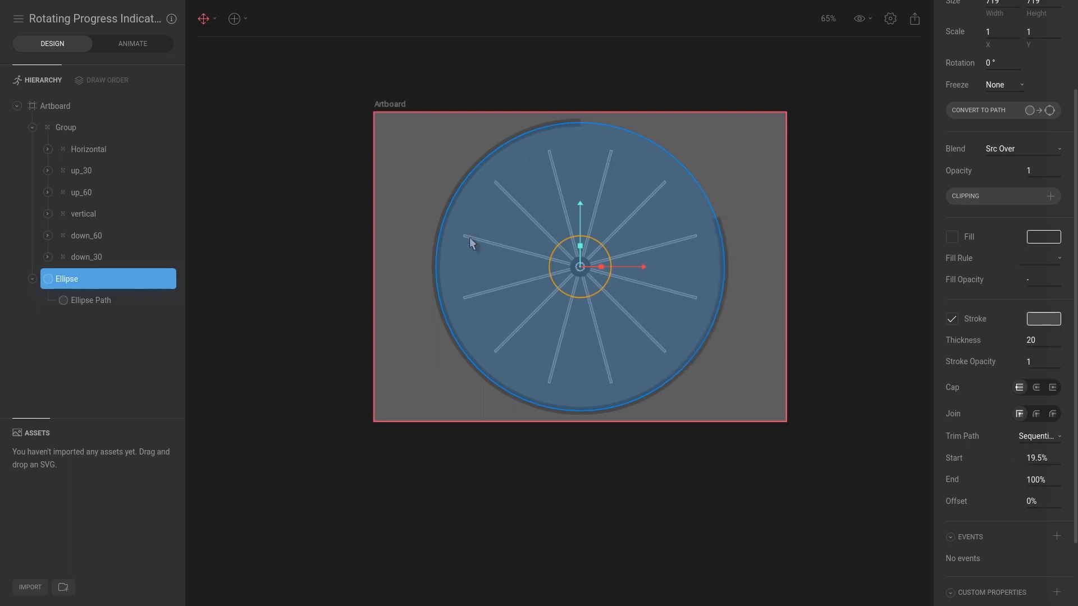
mouse_move(449, 210)
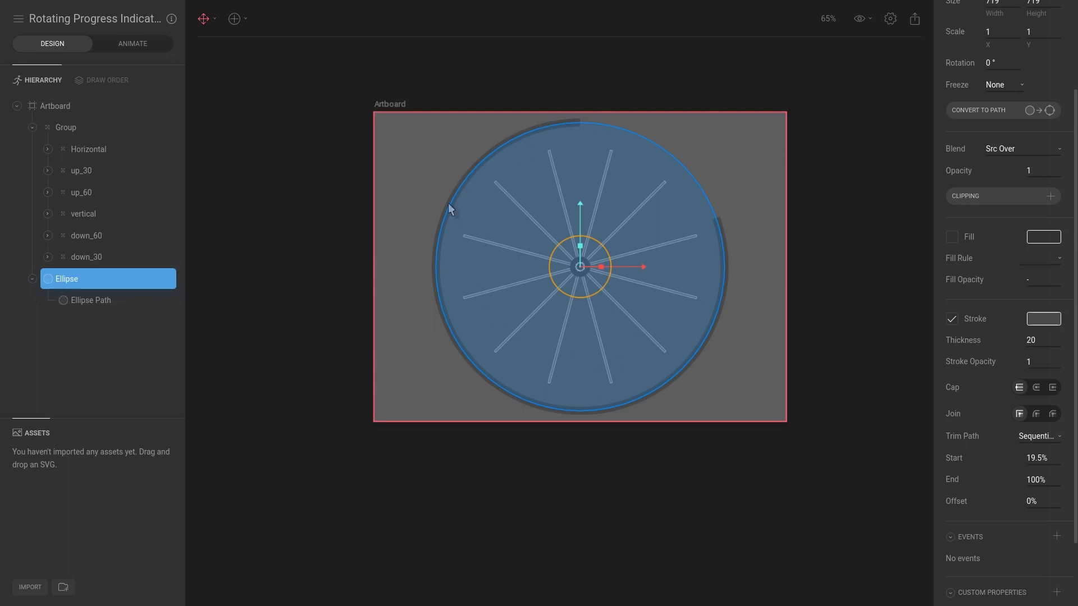
mouse_move(792, 421)
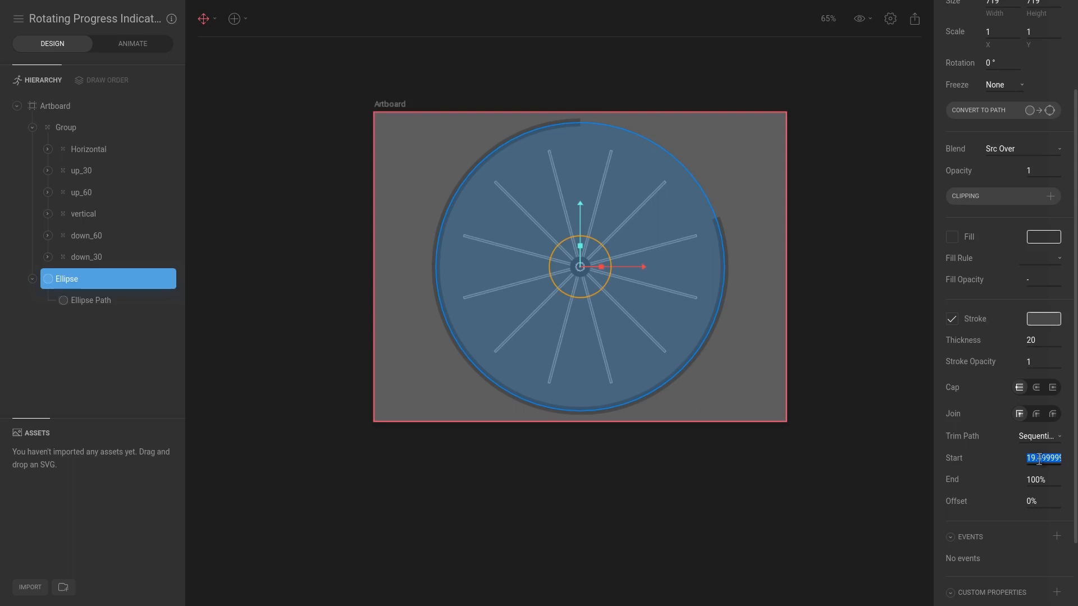
text(1)
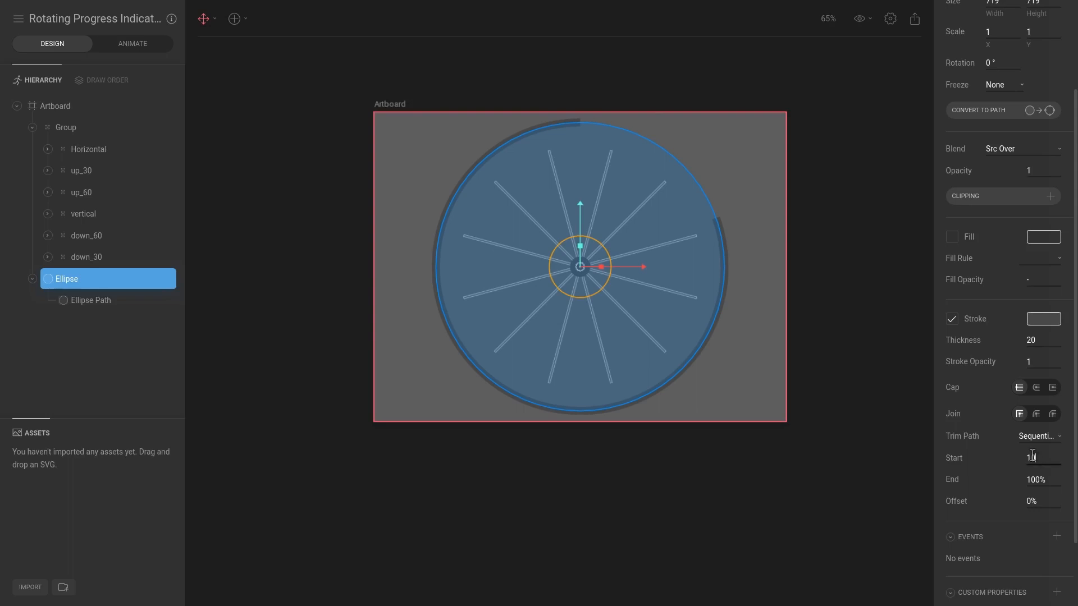
text(100%)
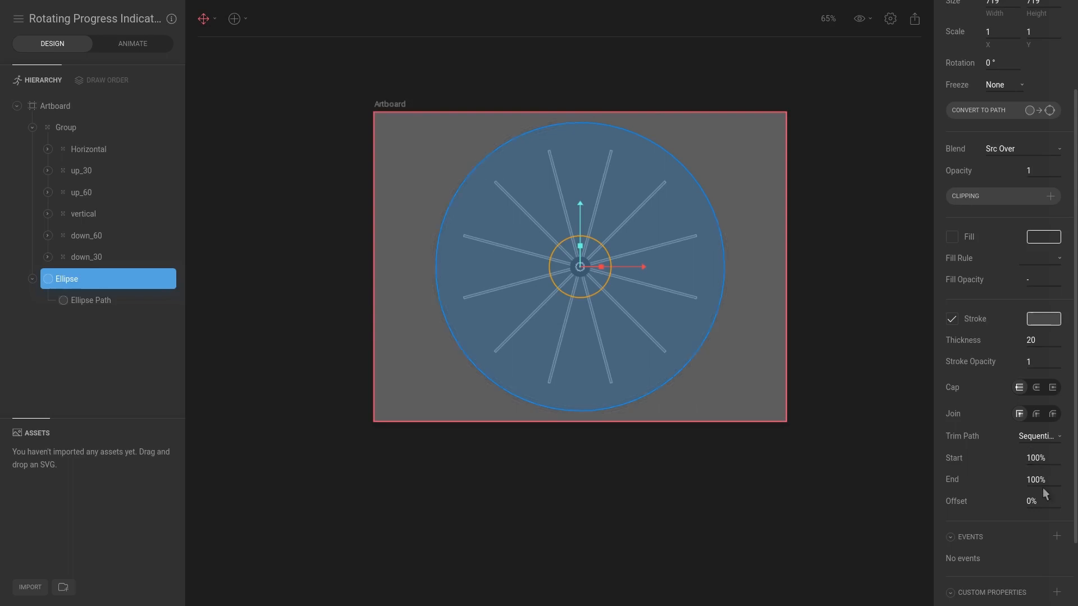
click(1039, 480)
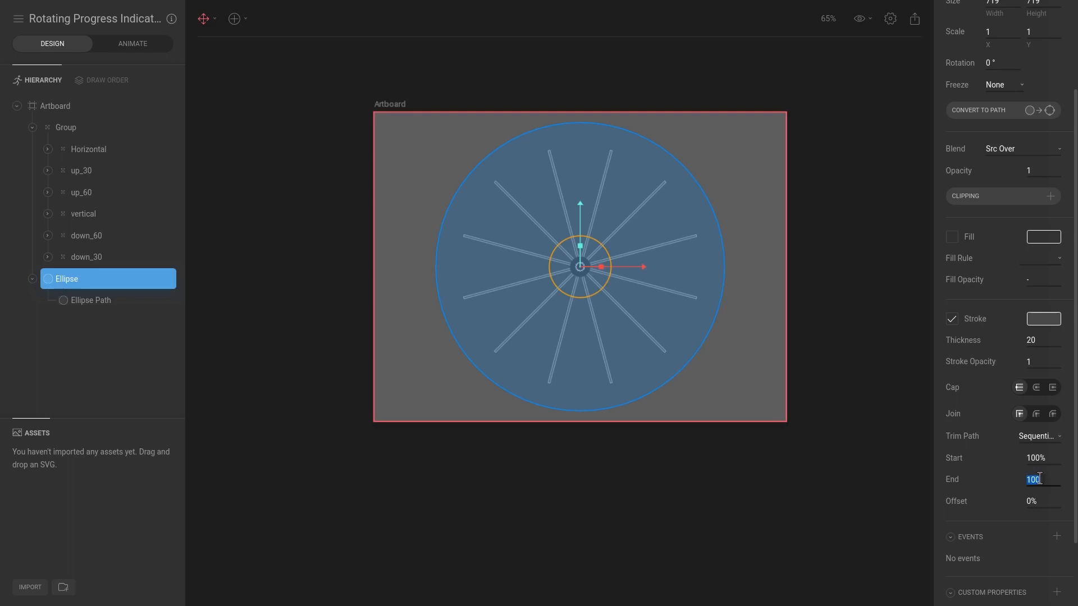
text(50%)
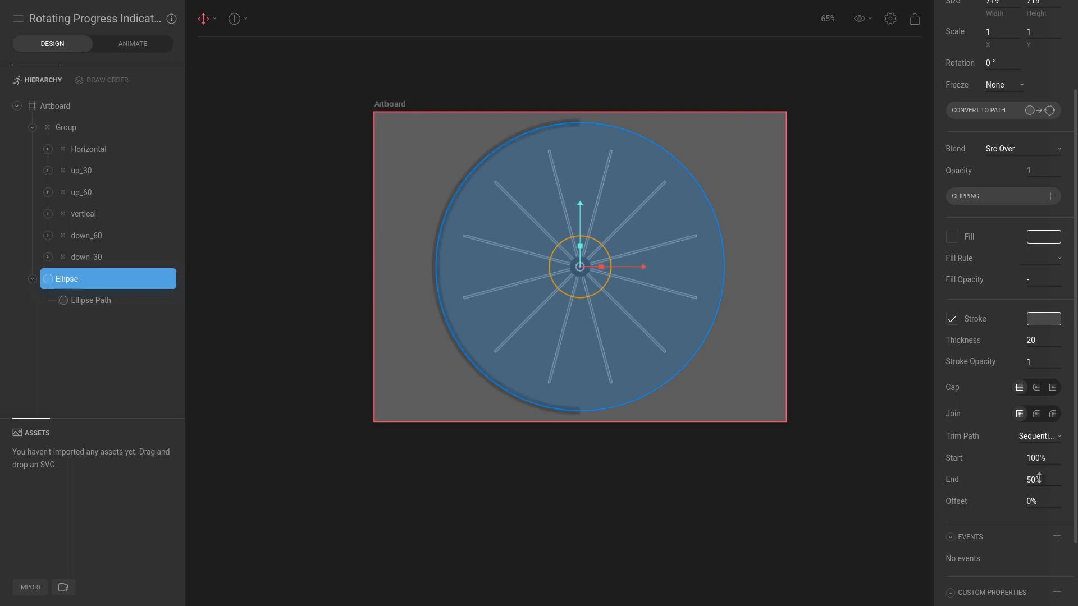
click(1034, 501)
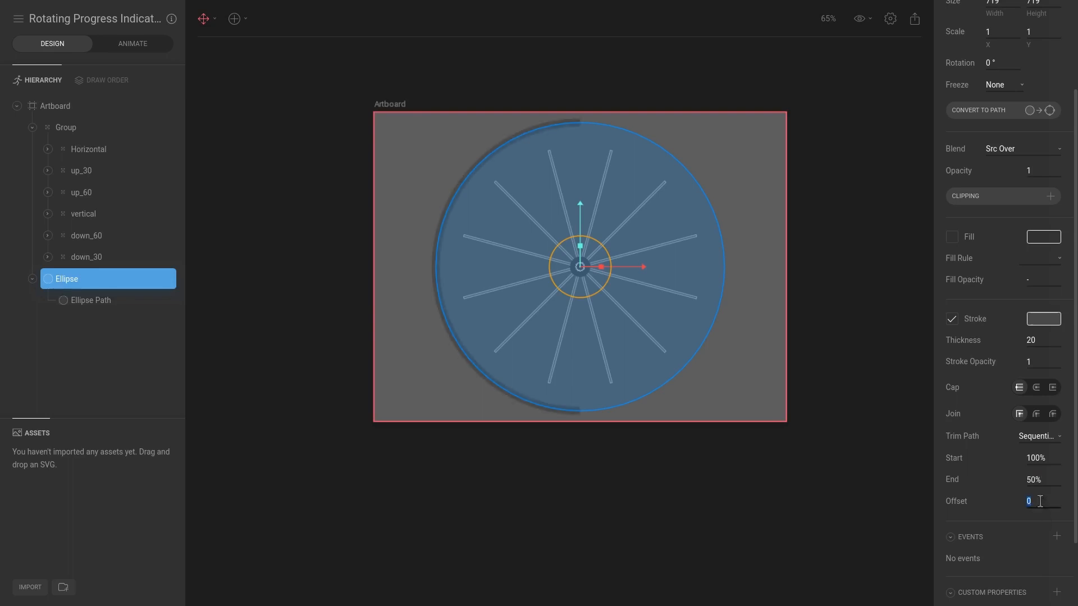
text(25%)
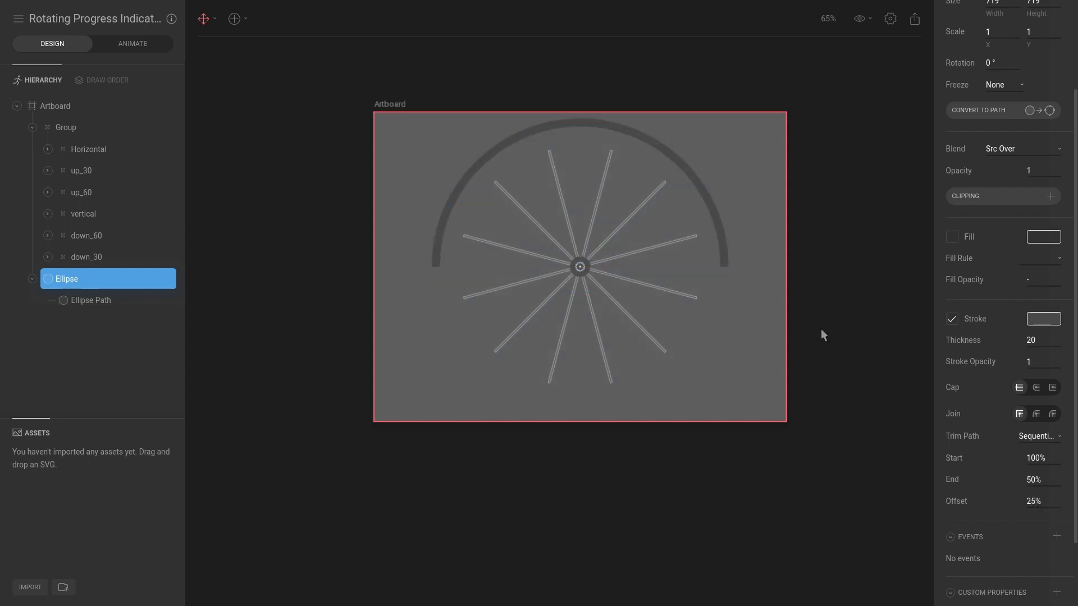
click(472, 178)
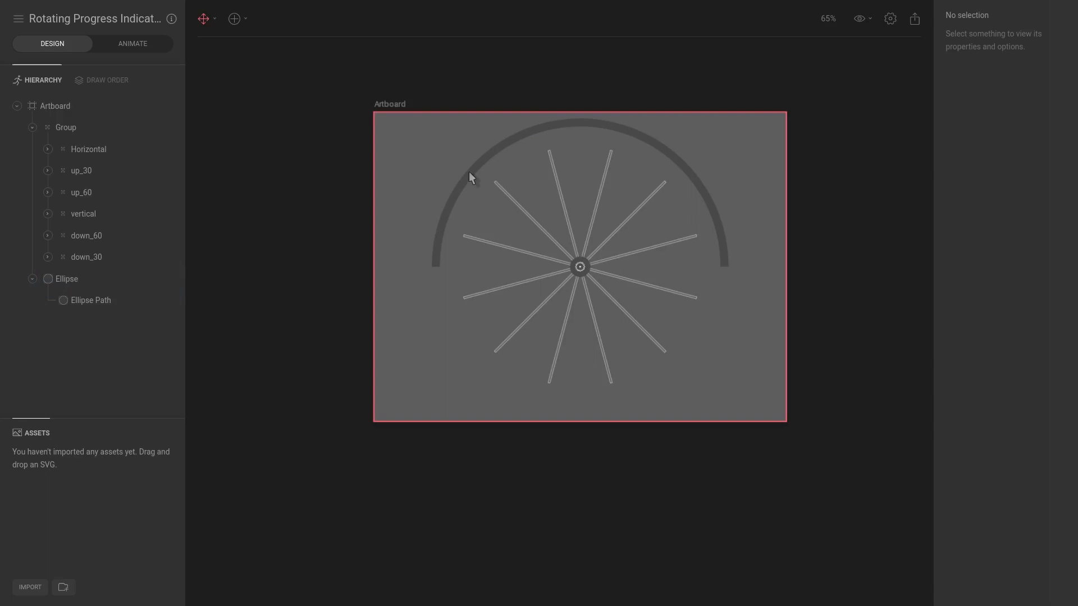
mouse_move(654, 111)
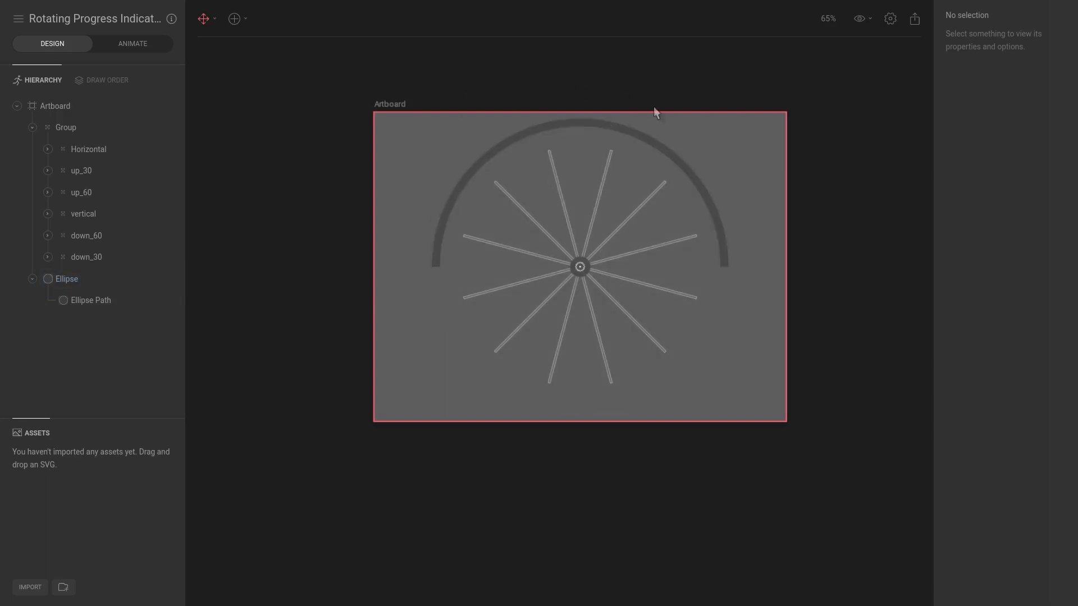
click(66, 278)
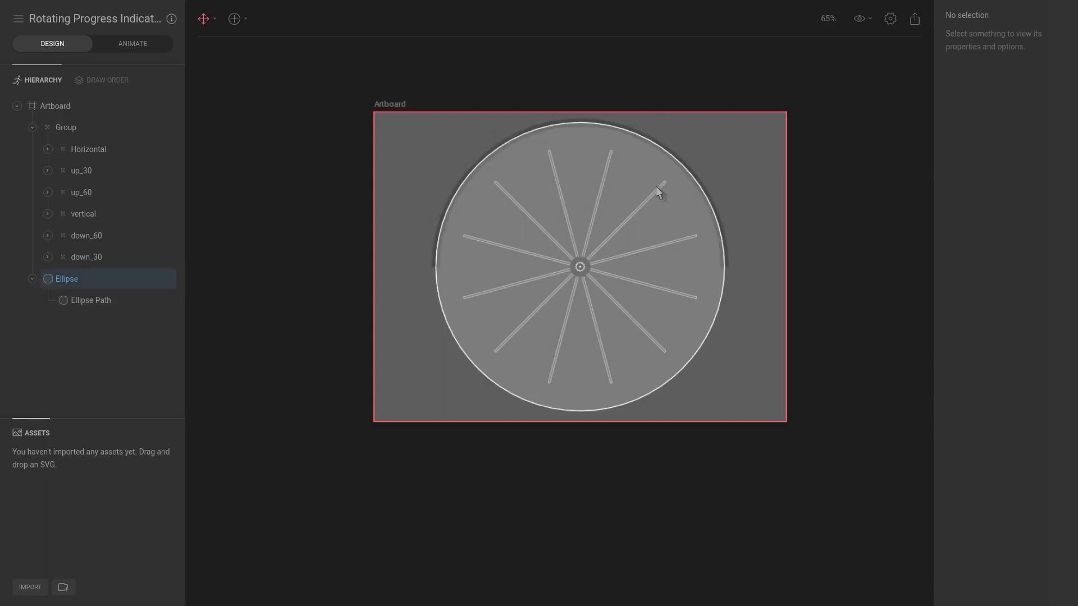
click(68, 278)
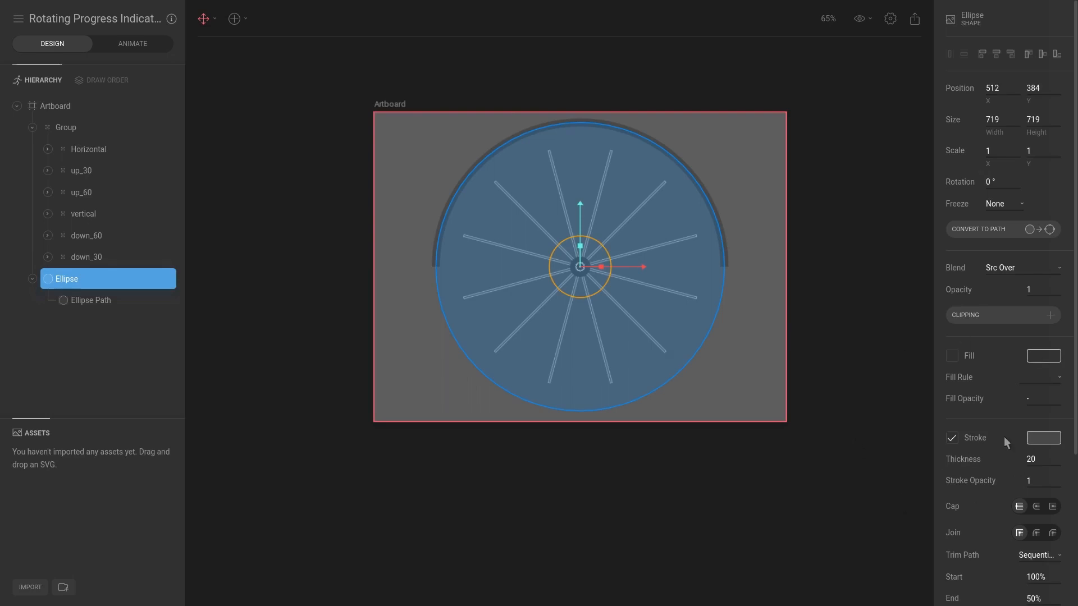
scroll(down, 3)
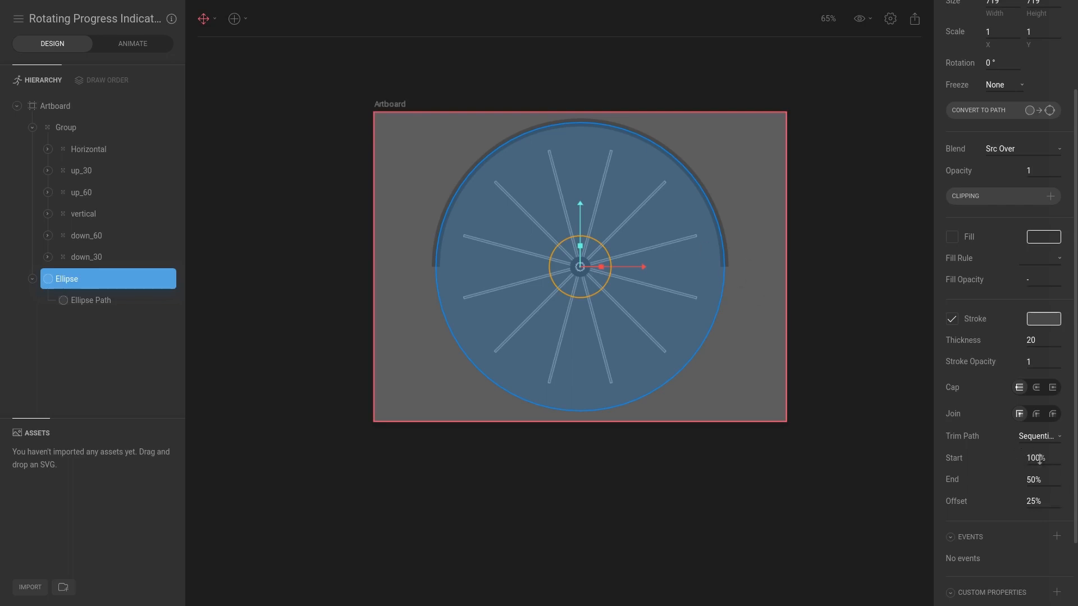
drag(1037, 458, 1024, 458)
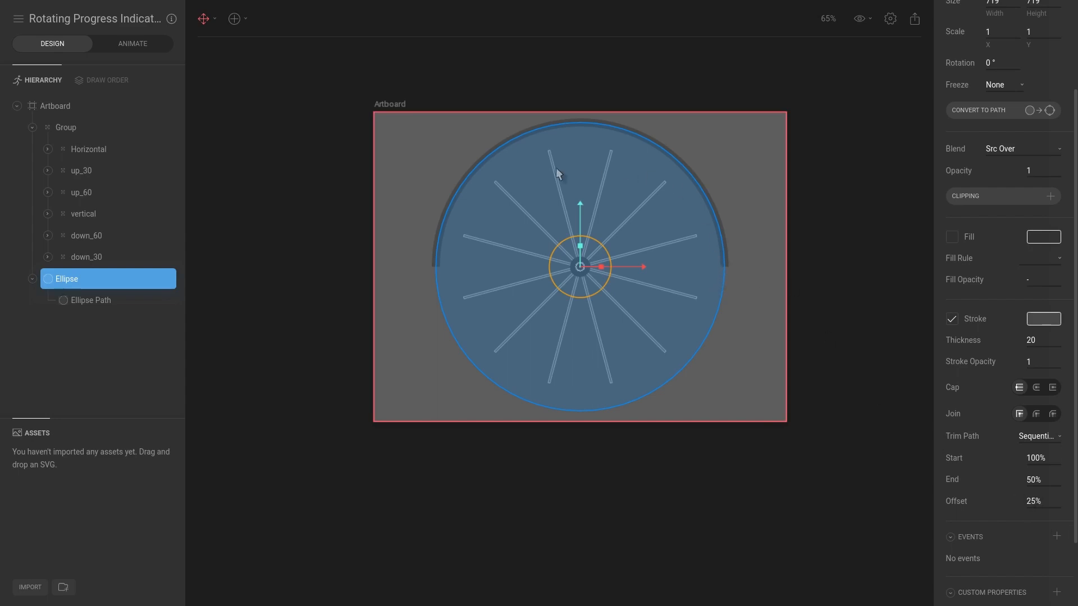
mouse_move(717, 281)
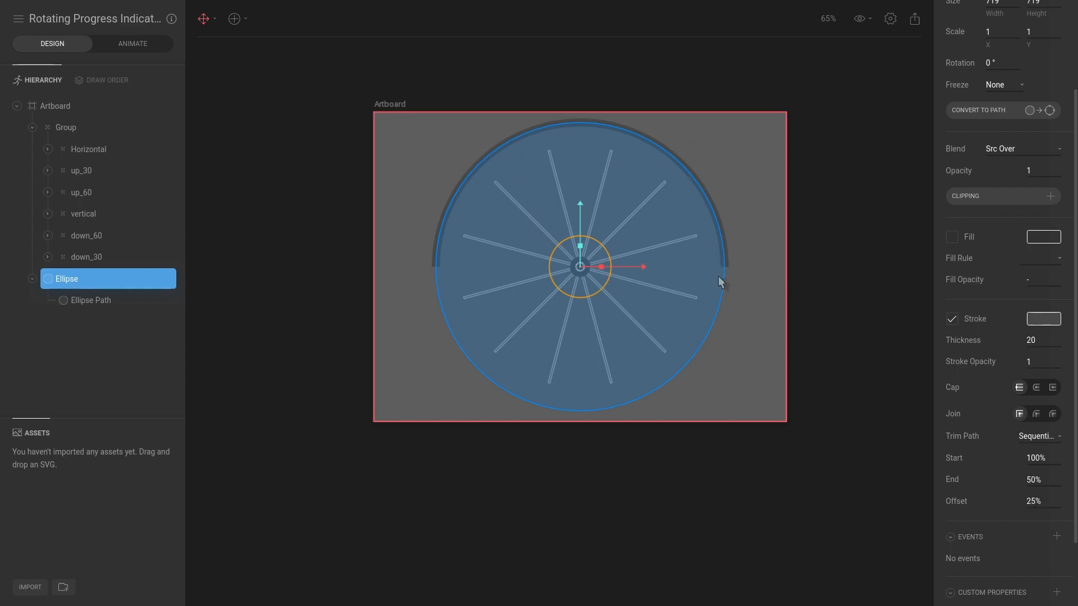
mouse_move(746, 335)
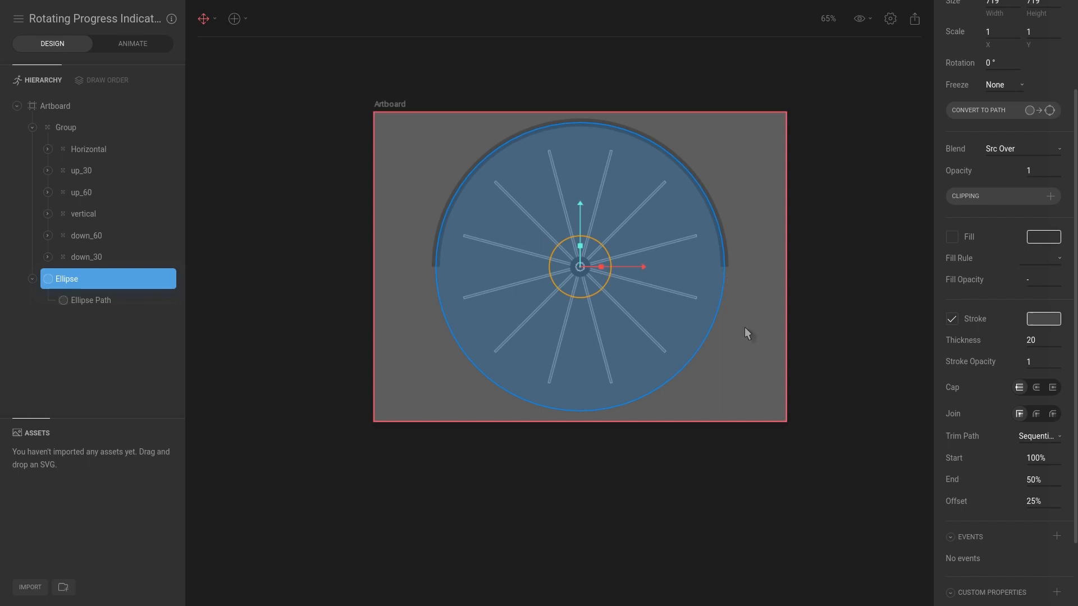
In Animate mode, select the Ellipse and key its trim end value on the Loading timeline
click(132, 43)
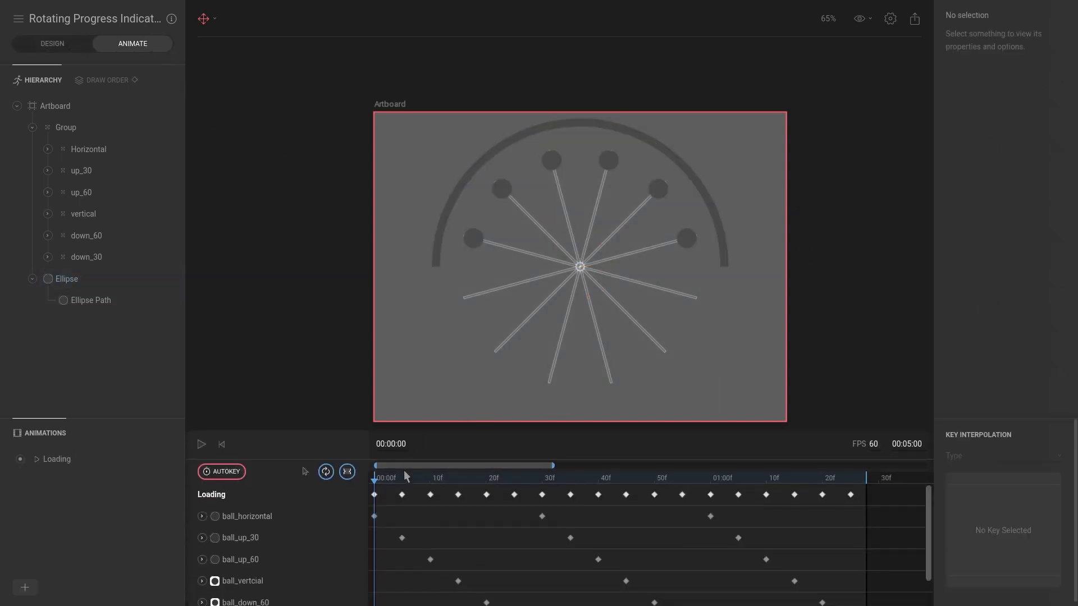
click(66, 279)
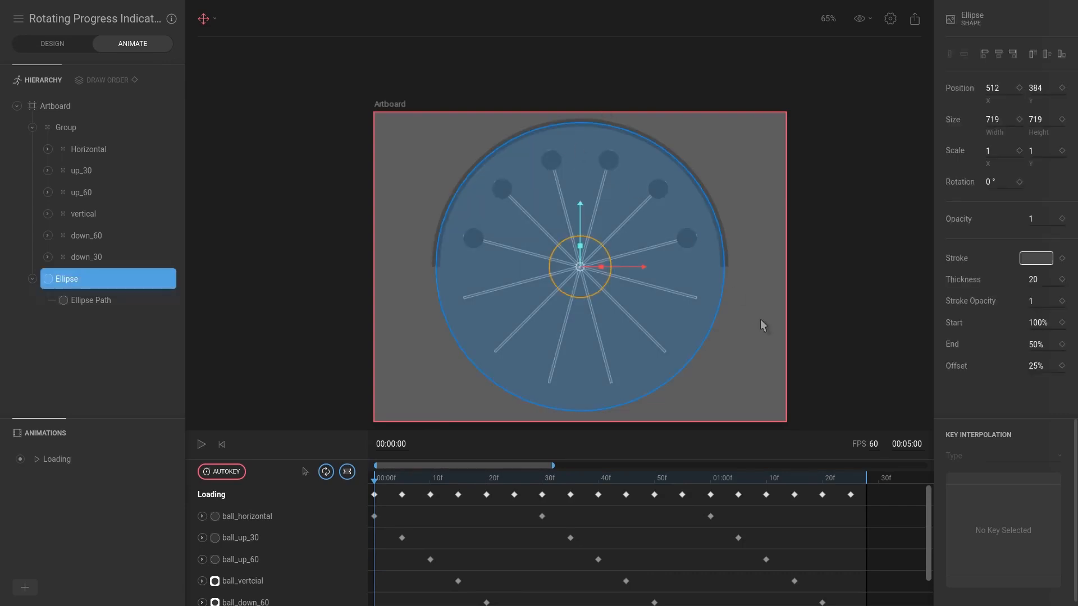
mouse_move(1074, 302)
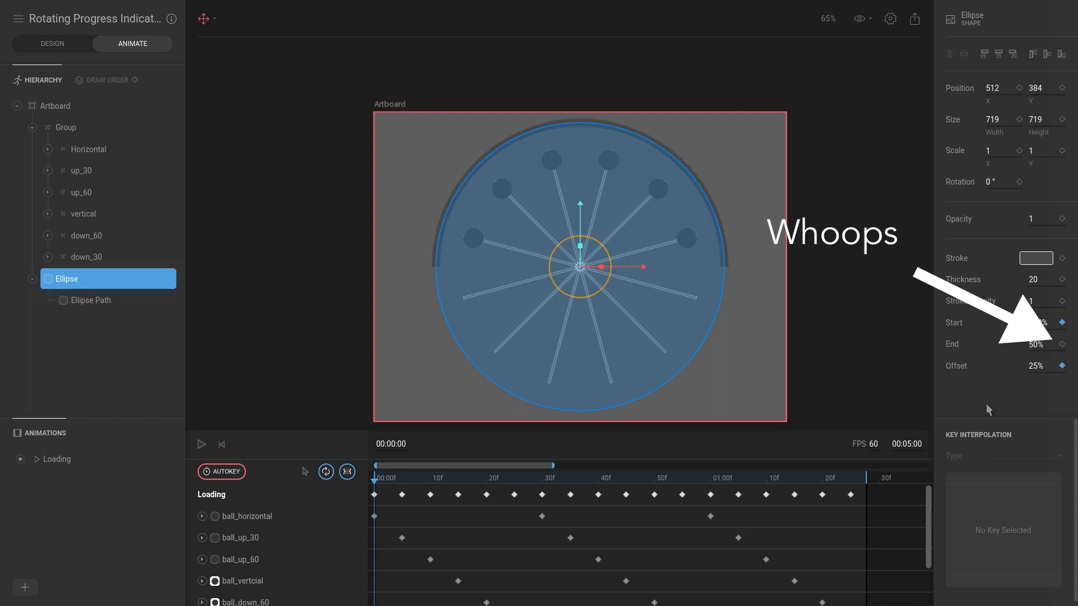
click(430, 478)
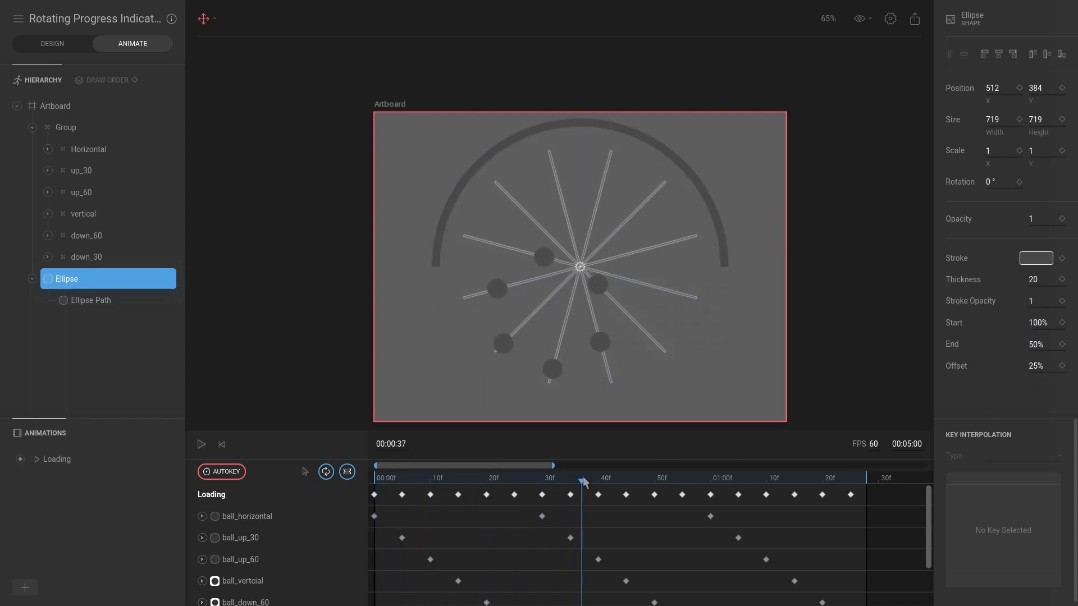
At frame 43, key the Ellipse trim Offset to -25%, swinging the arc to the bottom
drag(583, 478, 611, 478)
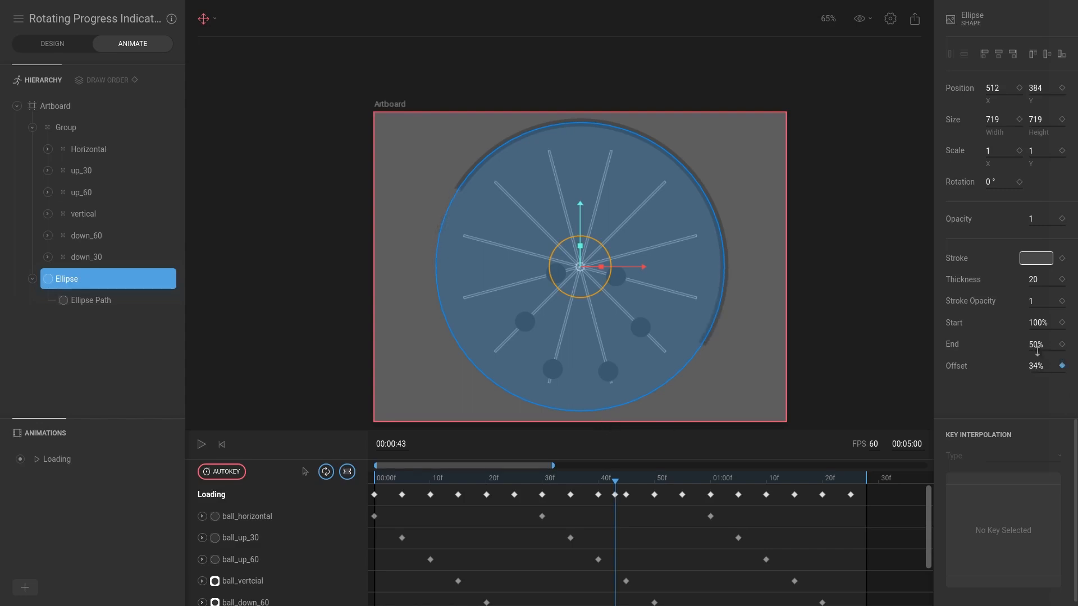
drag(1037, 365, 1037, 372)
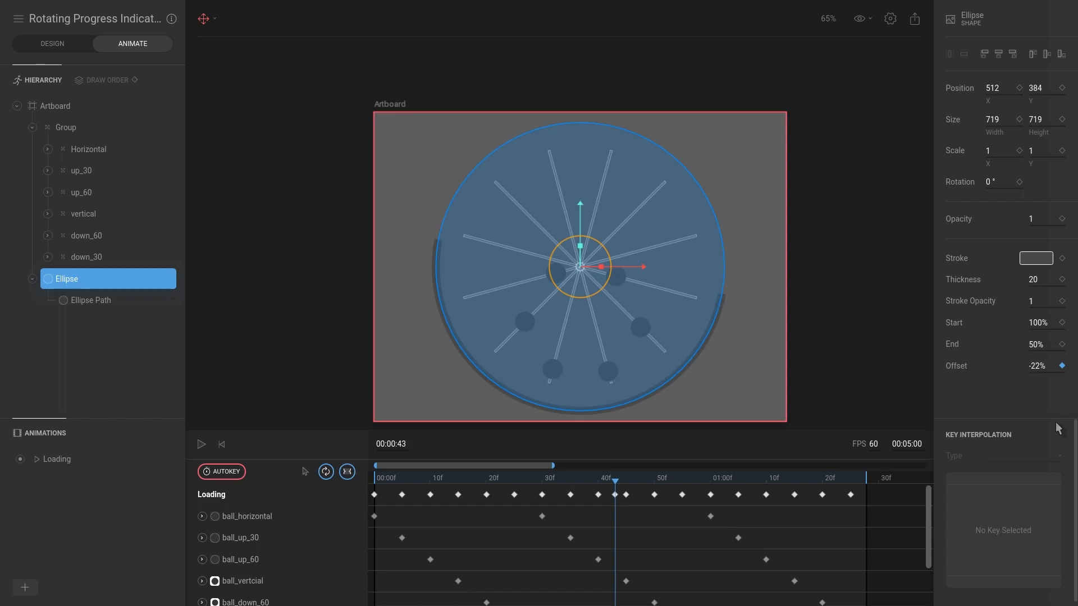
click(1038, 366)
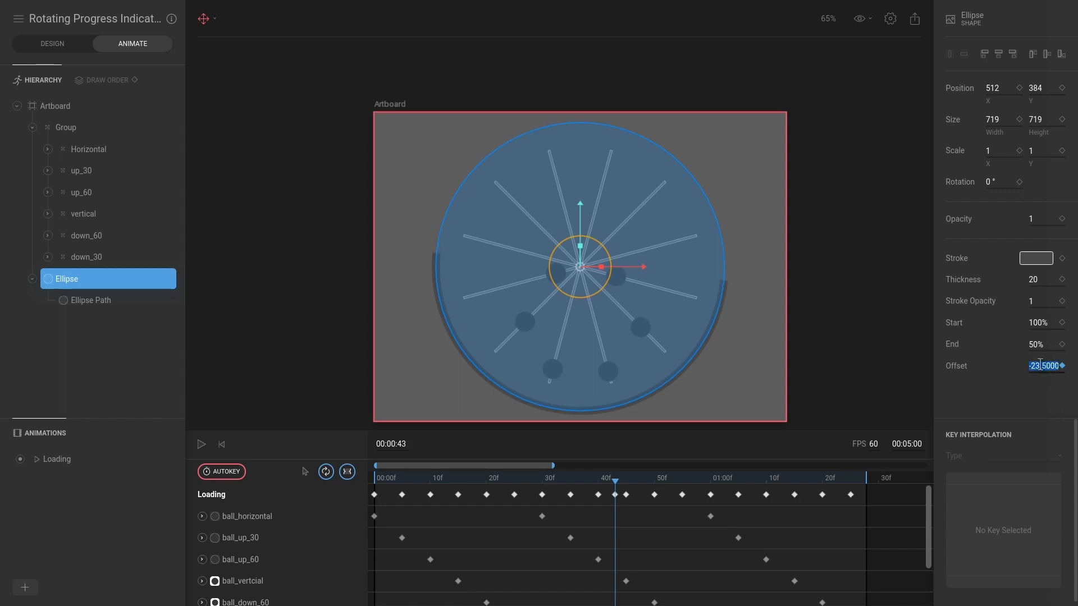
text(-25%)
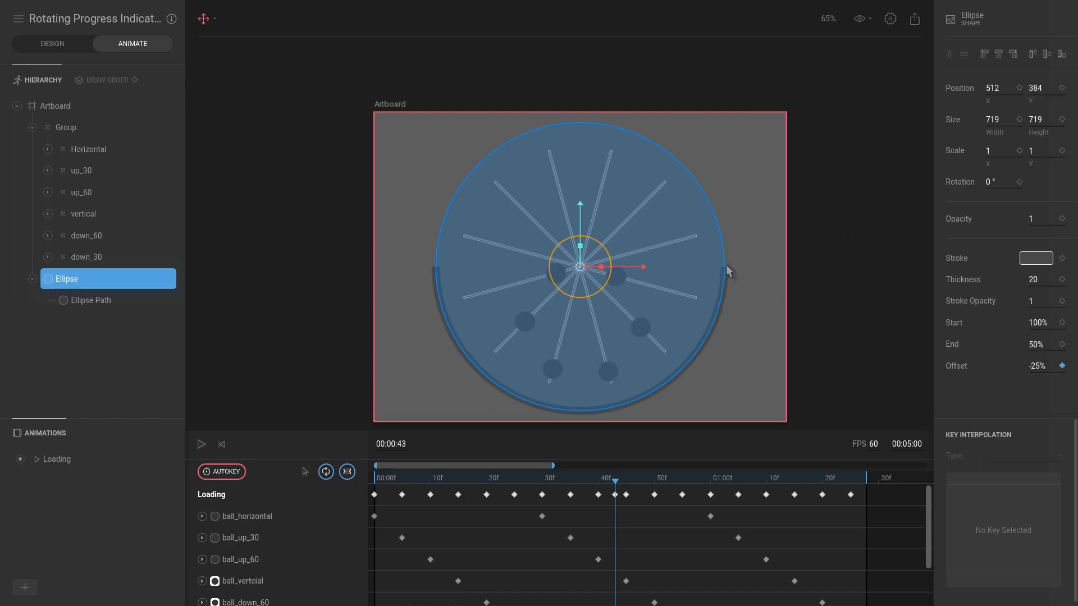
mouse_move(733, 254)
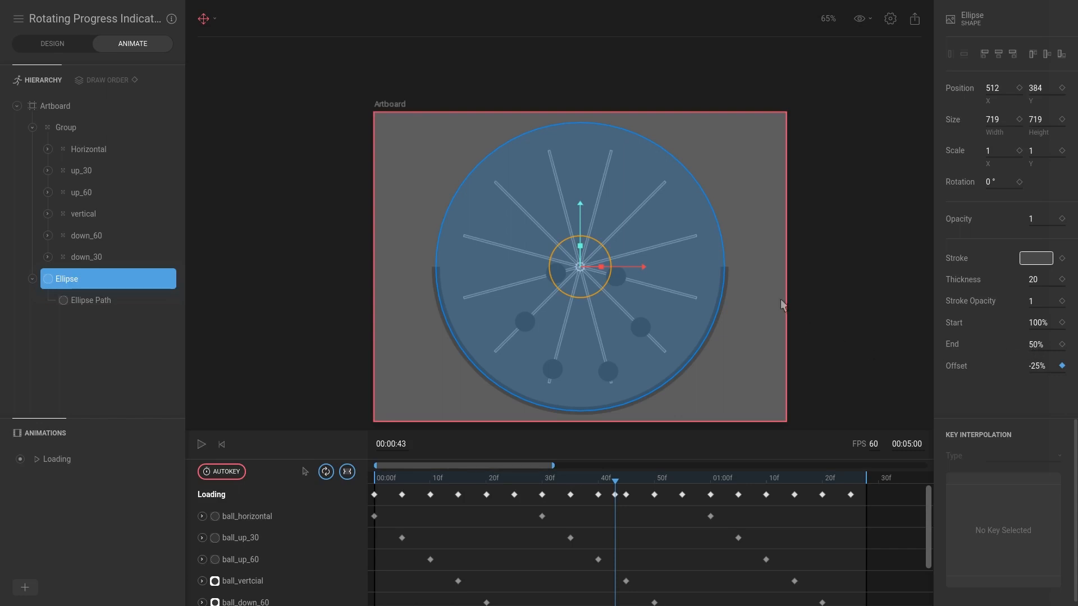
mouse_move(596, 401)
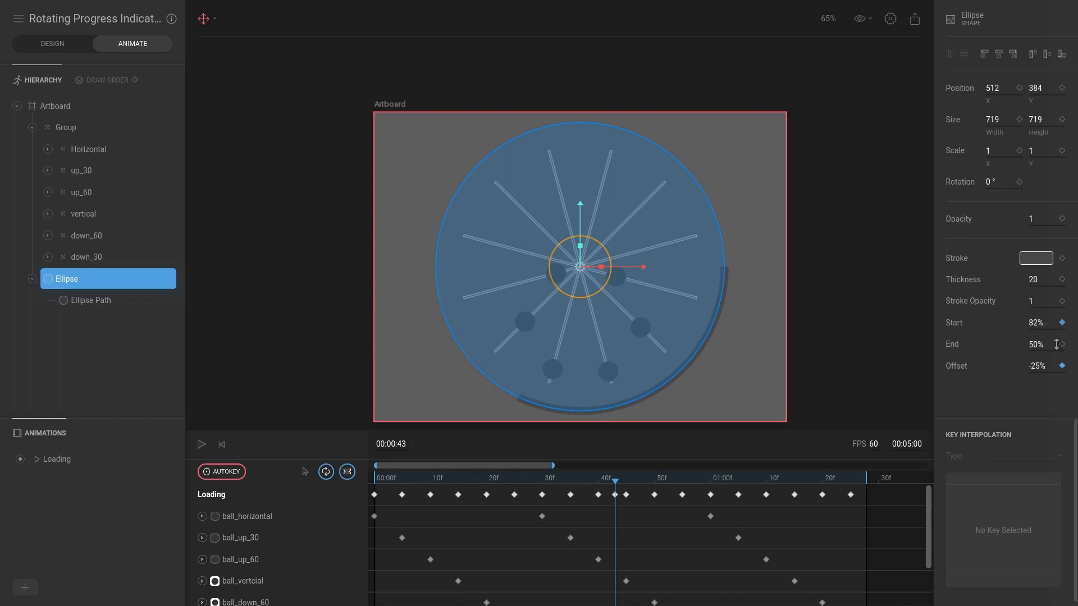
At frame 43, key the trim Start at 80% then drag-adjust it to 95%, with End 65%
click(1039, 324)
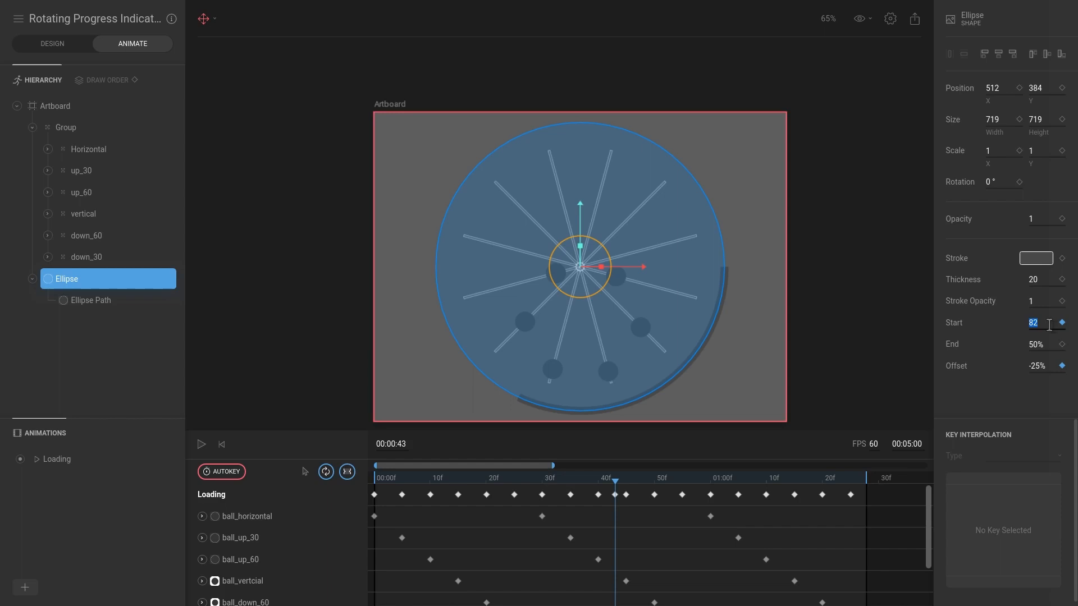
text(80%)
click(1043, 344)
text(65)
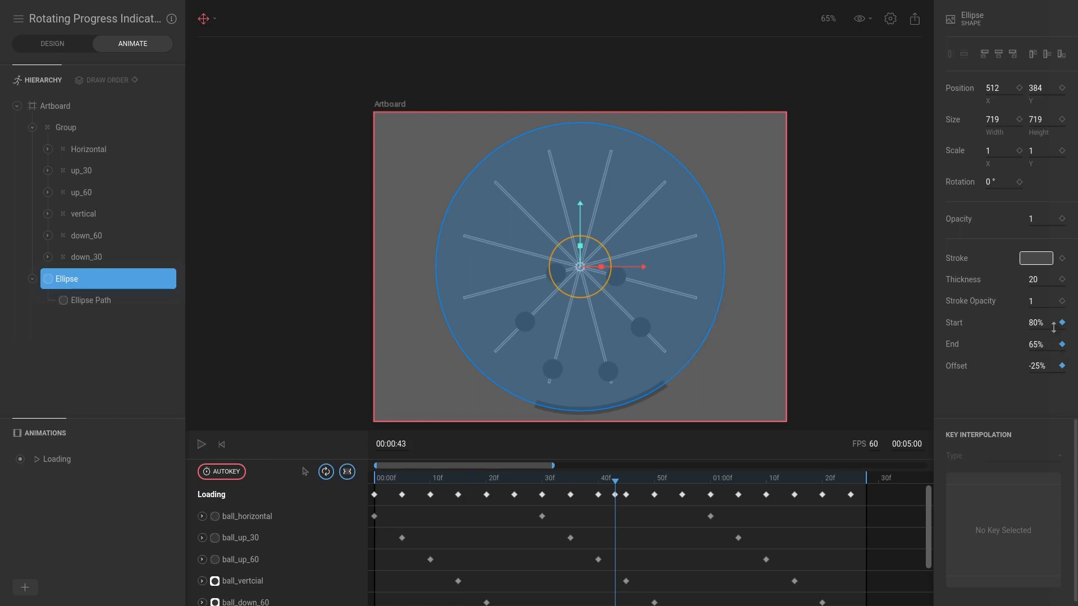
click(1039, 324)
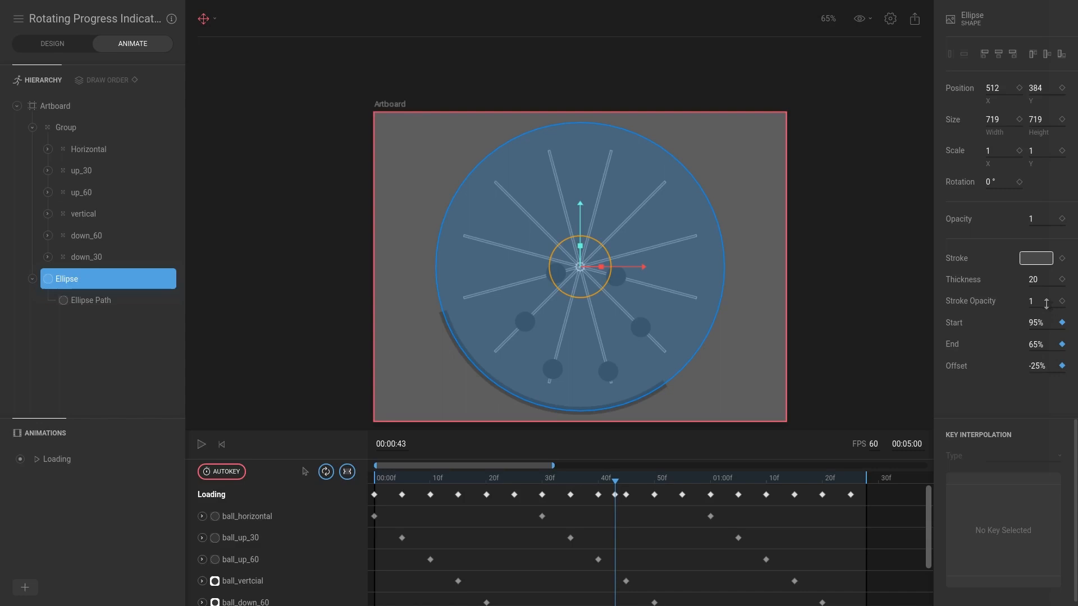
drag(1034, 323, 1041, 322)
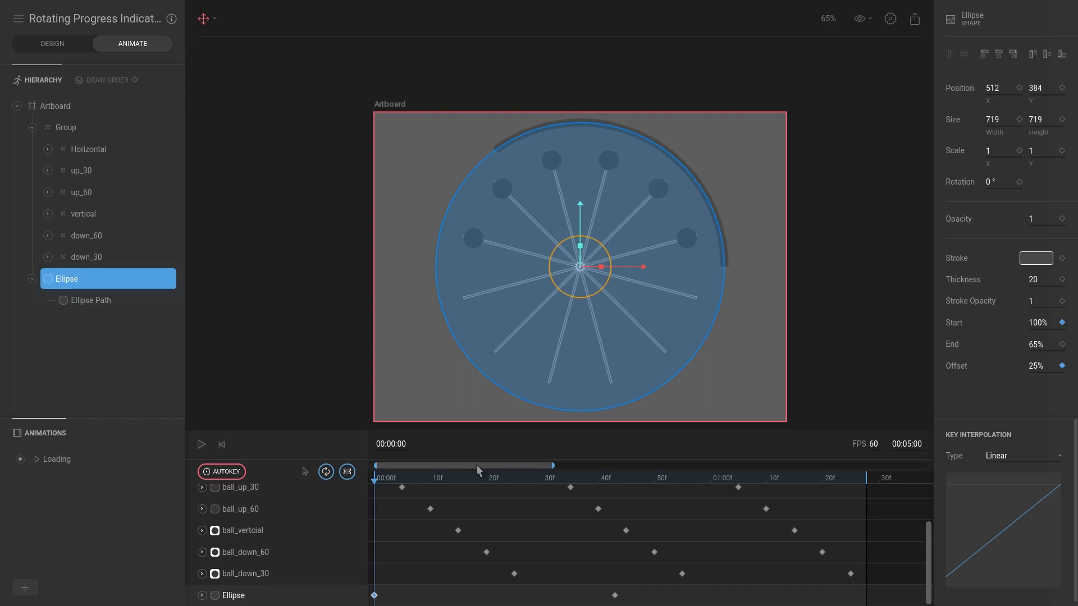
Key the Ellipse trim back to its starting values at frame 85 and preview the arc's sweep
click(863, 479)
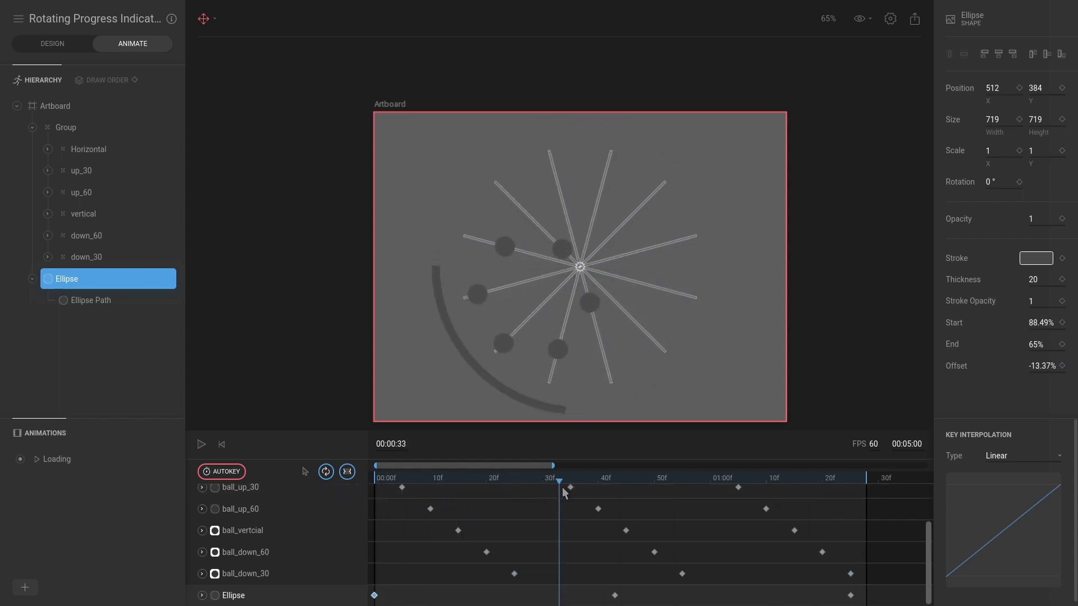
drag(560, 482, 626, 481)
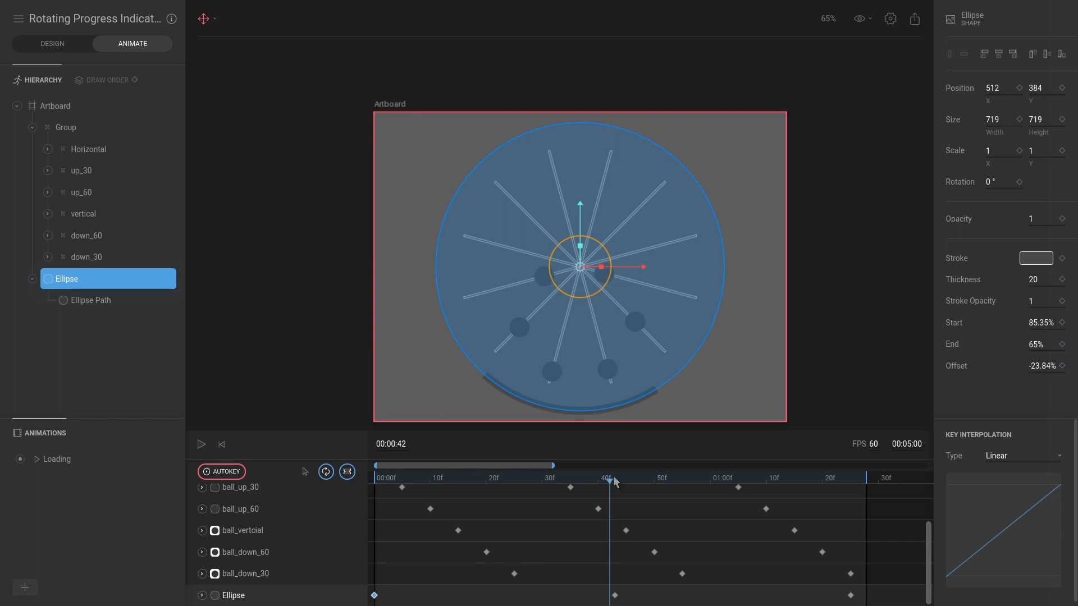
click(613, 478)
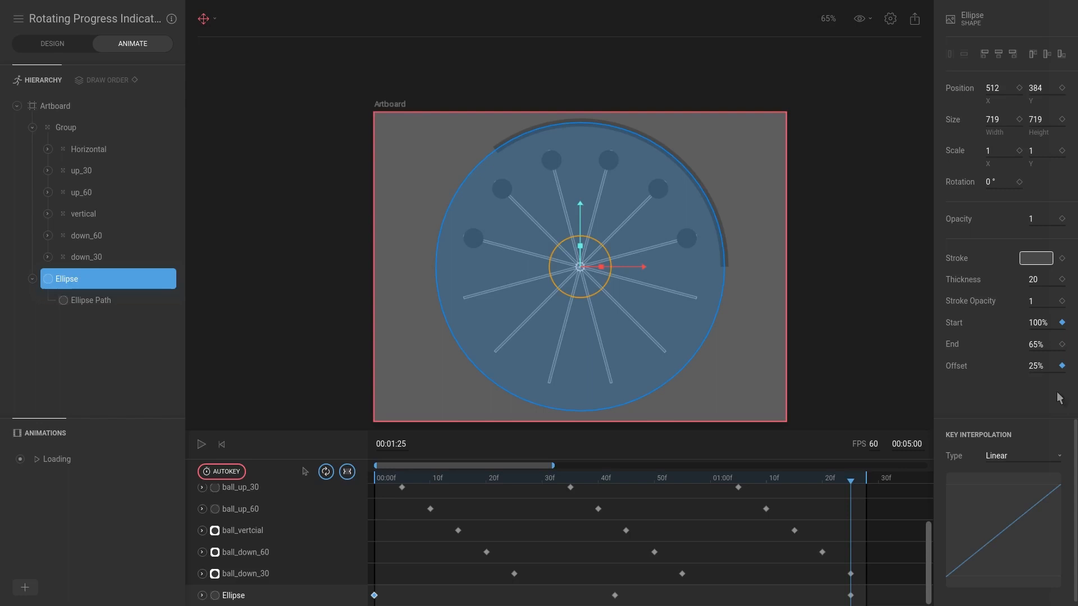
Key the Ellipse trim Offset to -75% at frame 85
click(1038, 366)
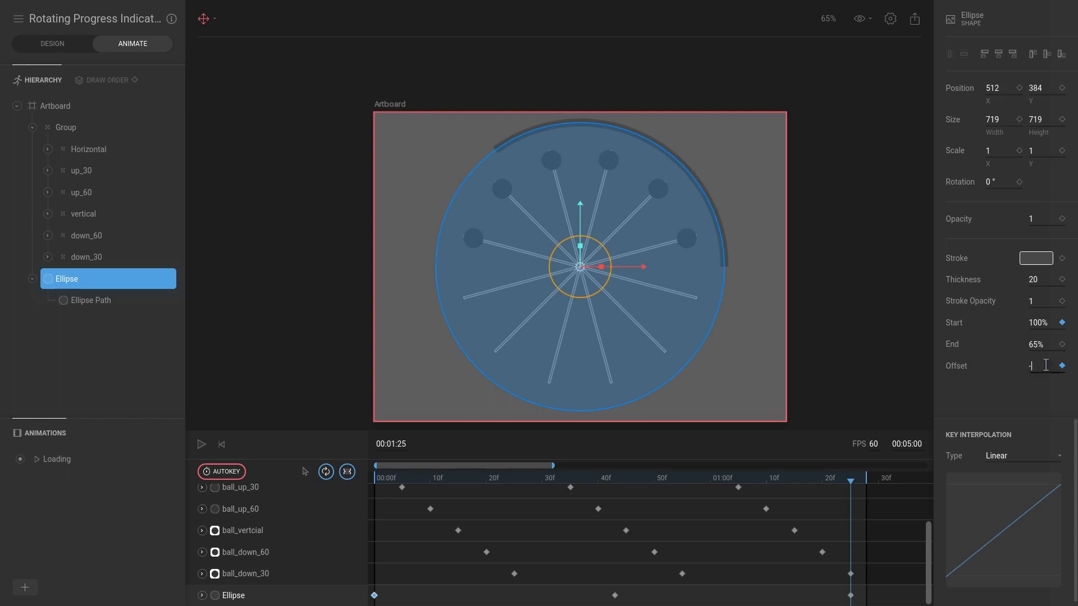
text(-75%)
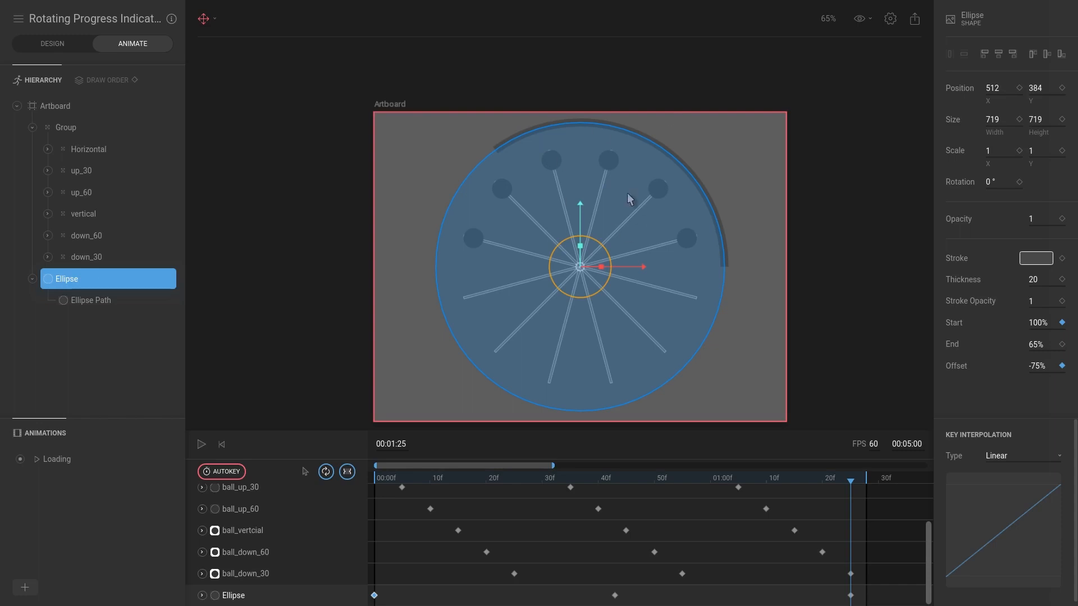
mouse_move(844, 489)
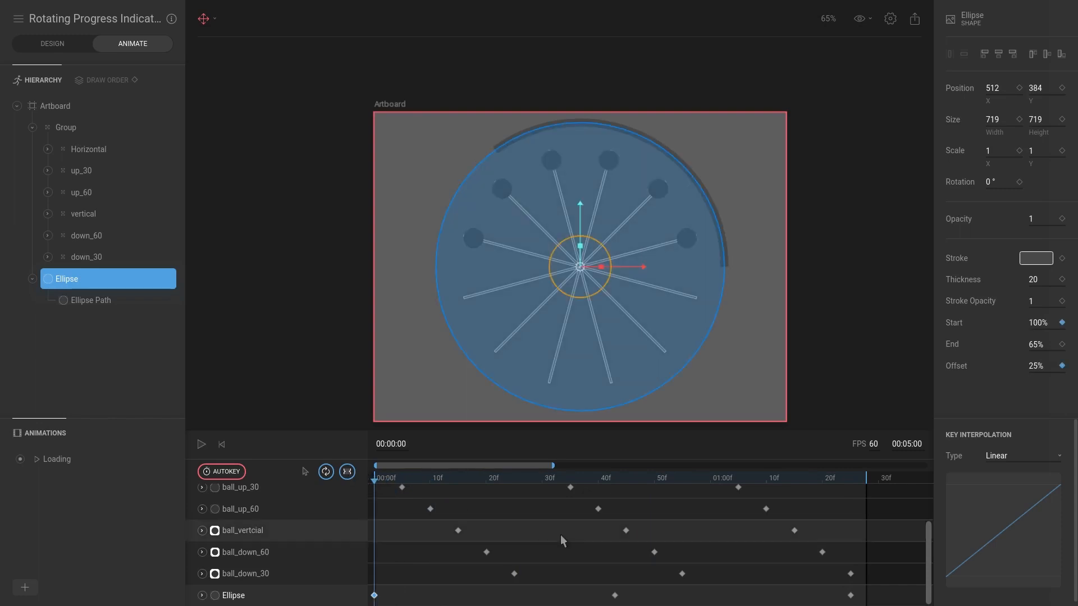
click(201, 445)
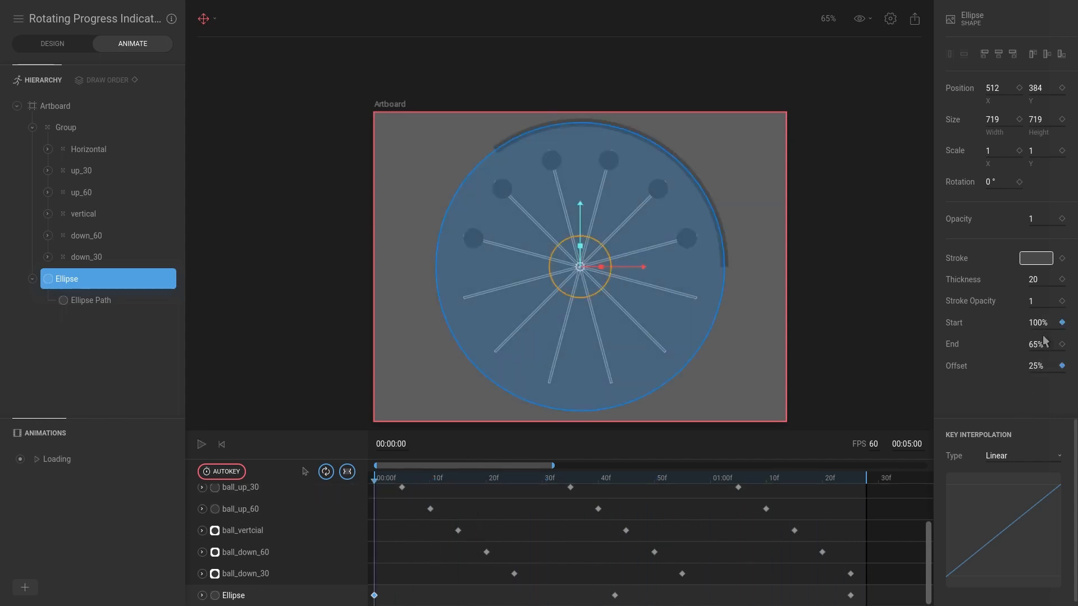
Set the trim End value to 50% at the first frame and at frame 85
click(1037, 345)
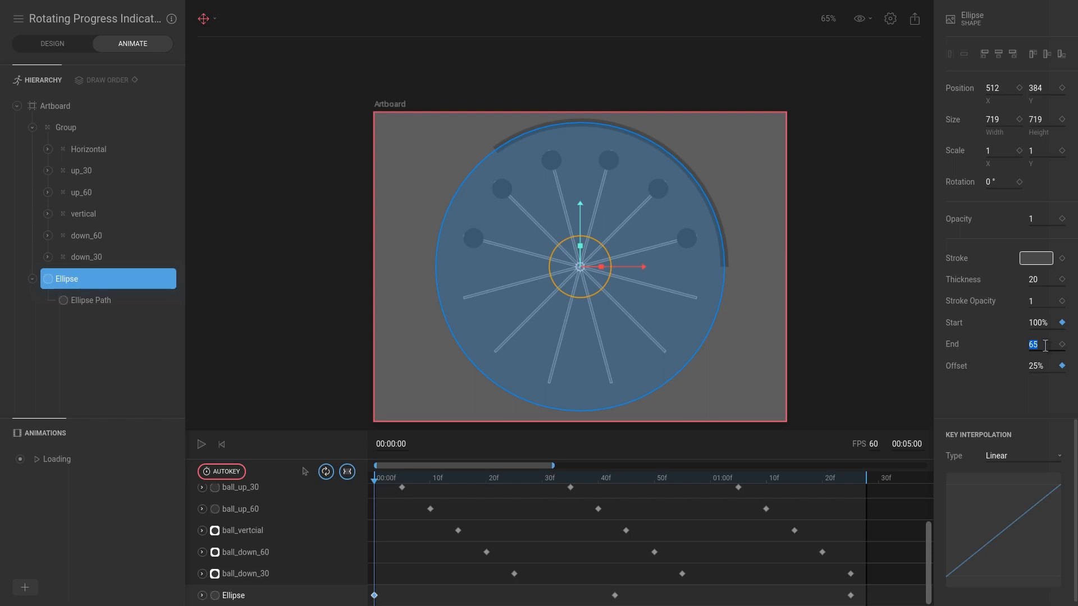
text(5)
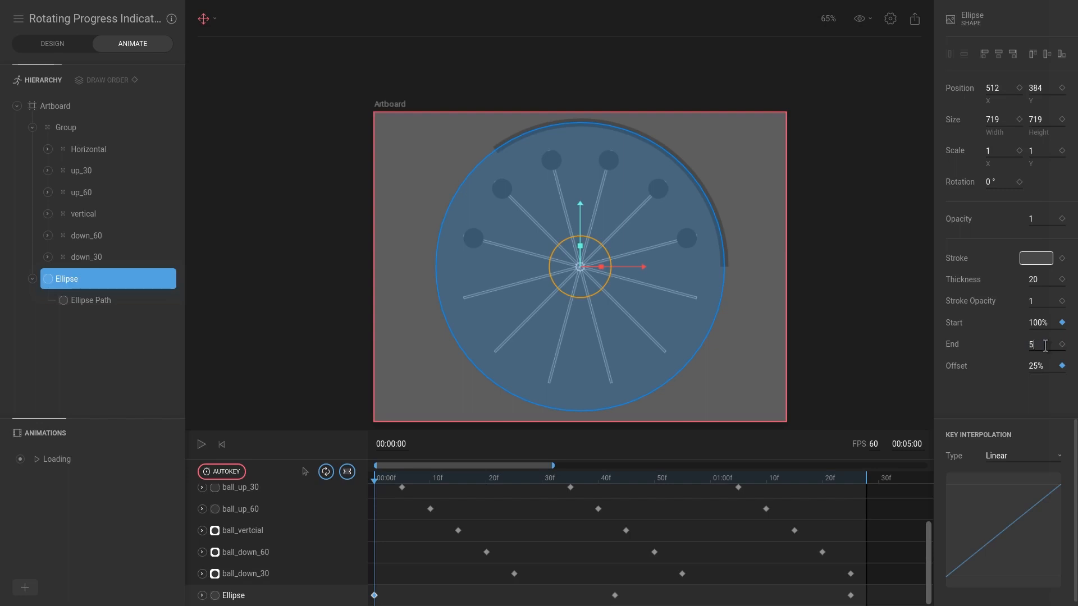
click(822, 478)
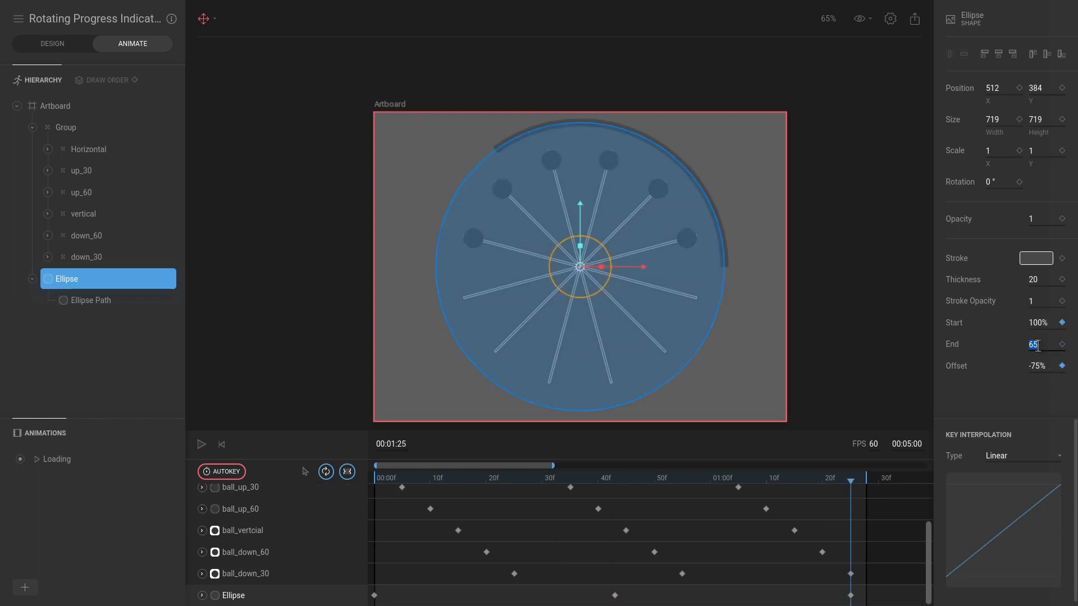
text(50)
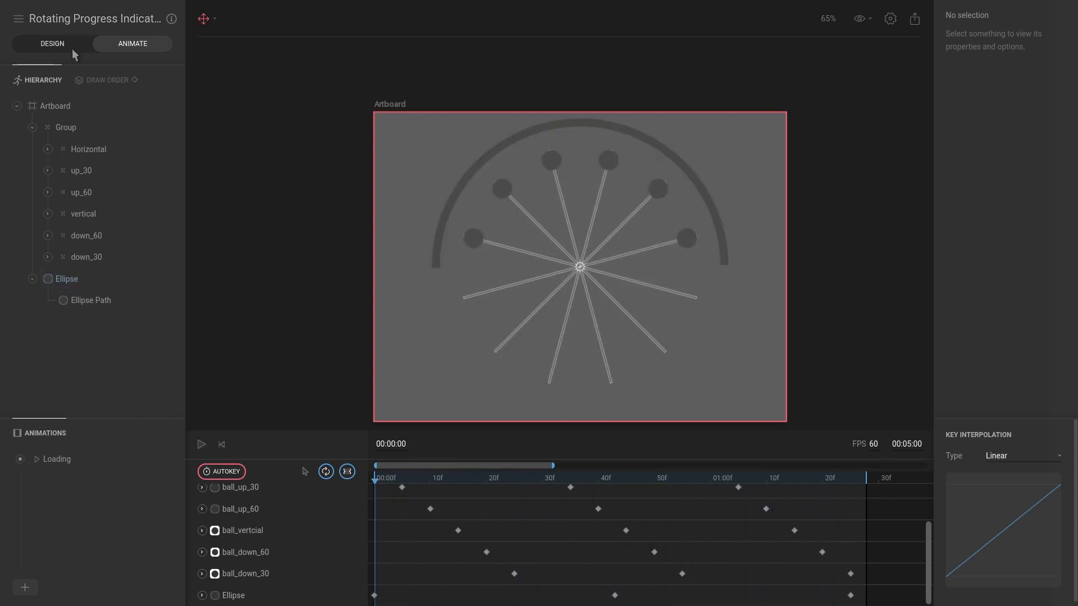
Review the Ellipse's trim path mode choices in design mode, keeping Sequential
click(52, 44)
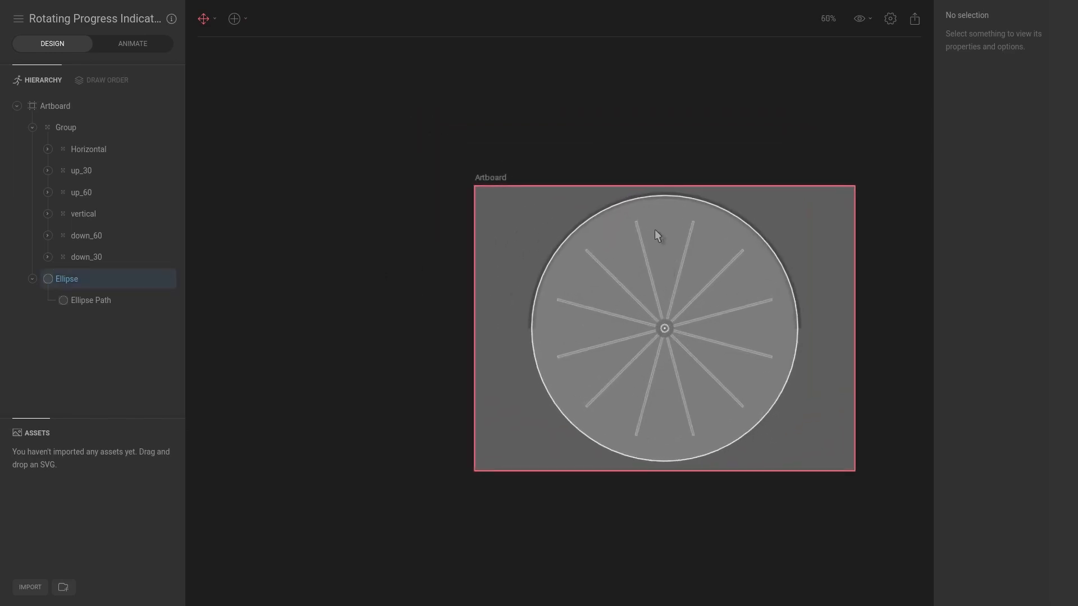
click(68, 278)
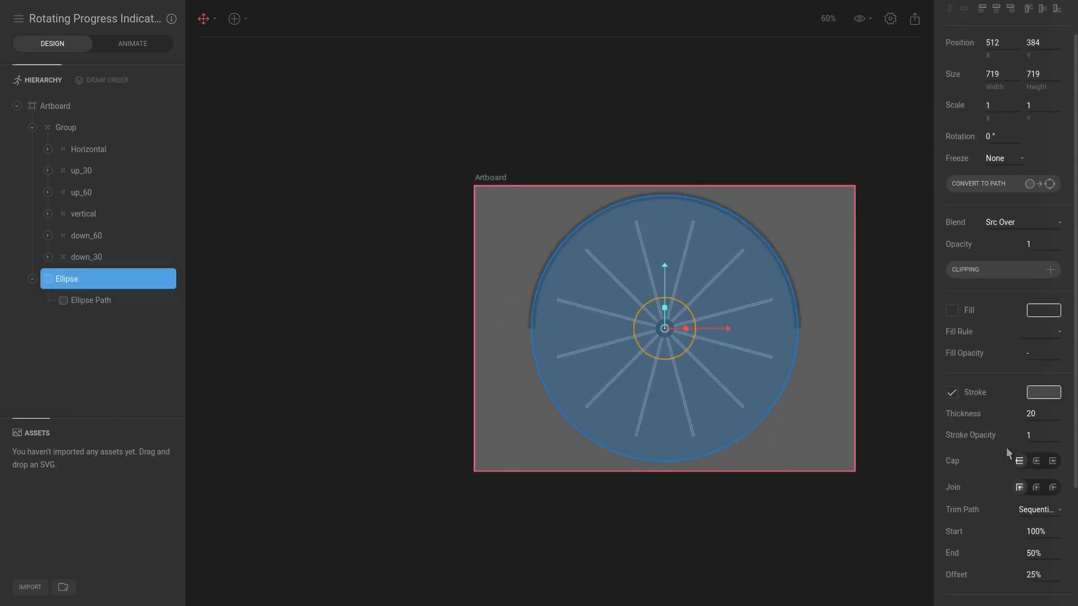
scroll(down, 3)
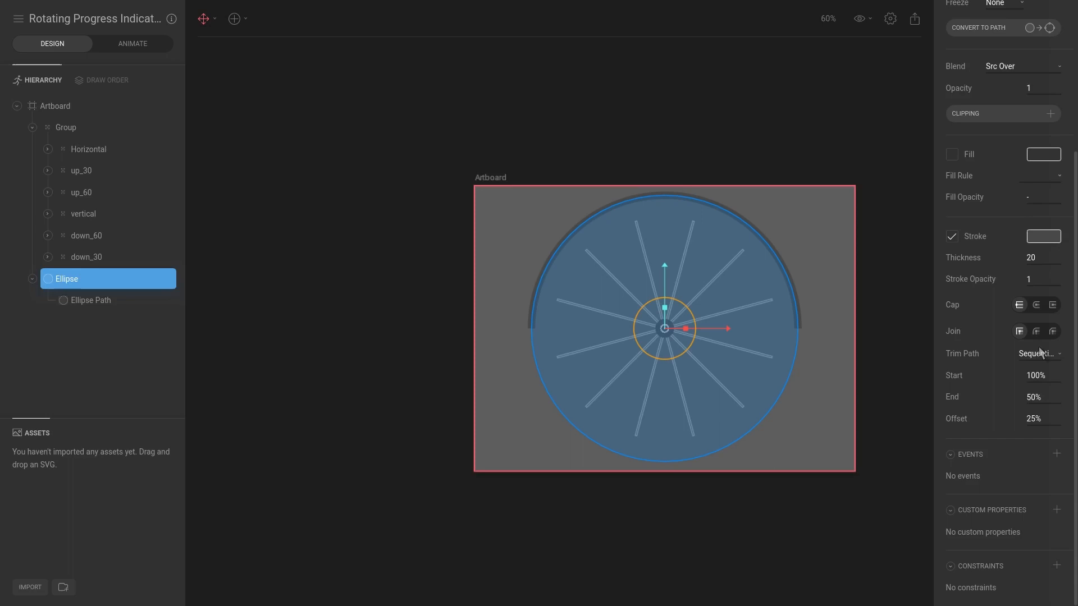
click(1039, 354)
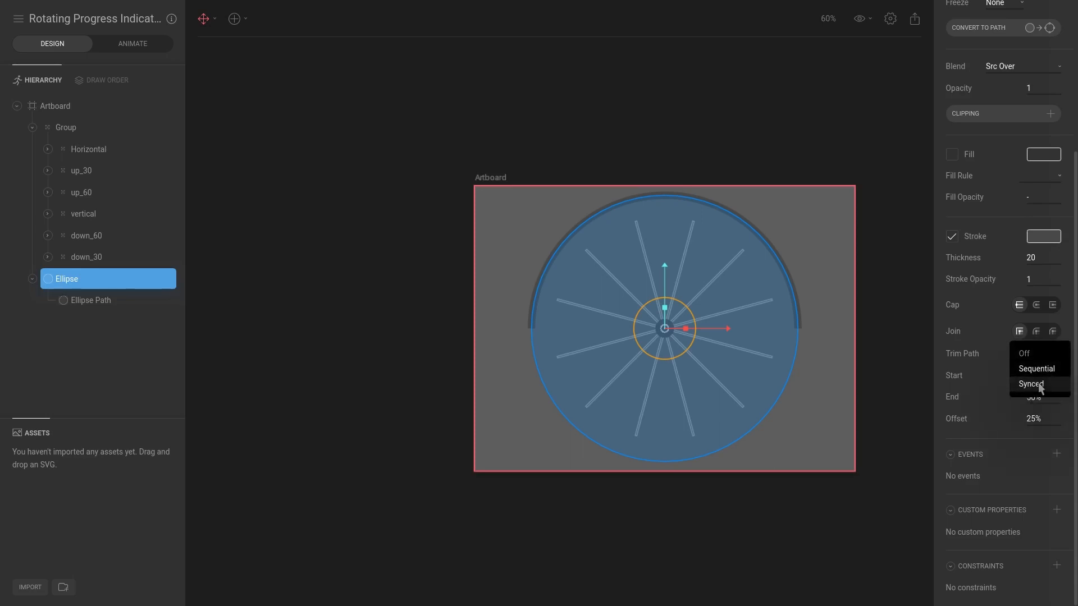
click(1036, 368)
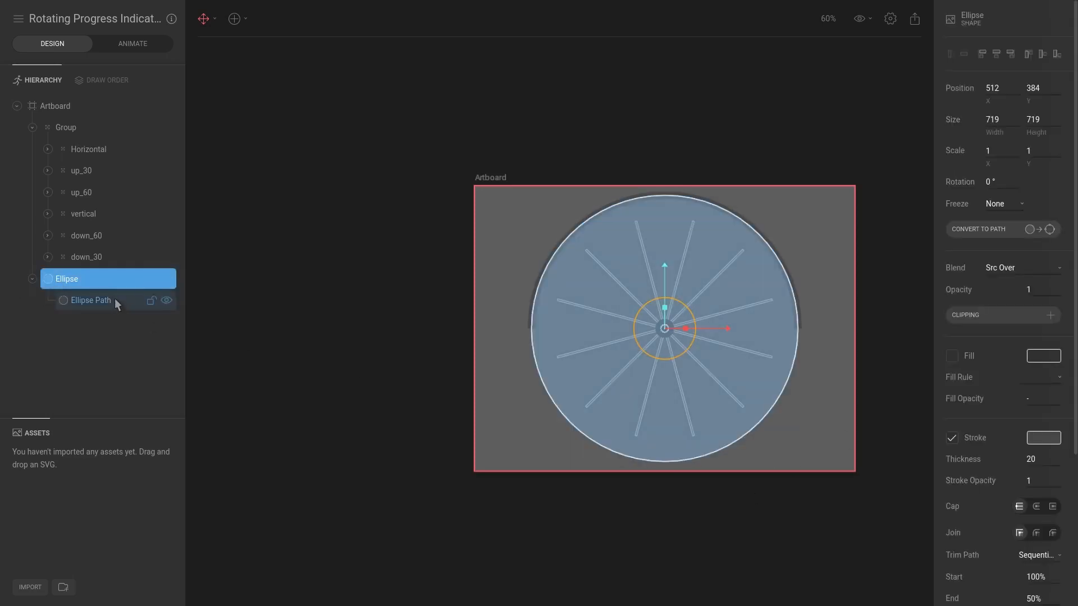
Select the Ellipse Path and bring up the choices for adding new objects
click(90, 301)
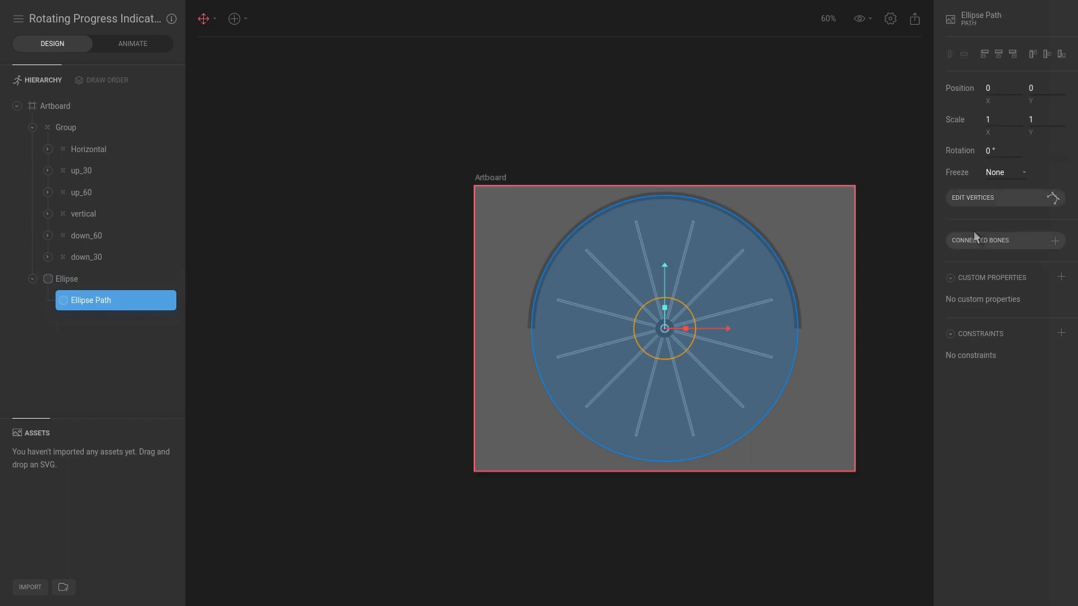
click(233, 18)
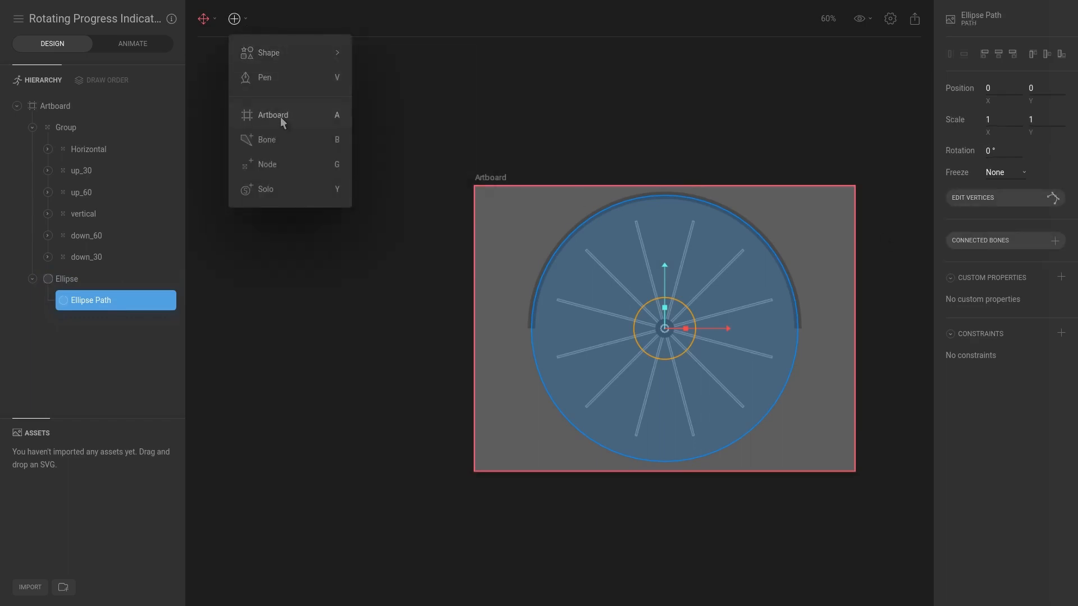
Draw a small pen path near the artboard's upper left inside the Ellipse, then return to animating
click(265, 77)
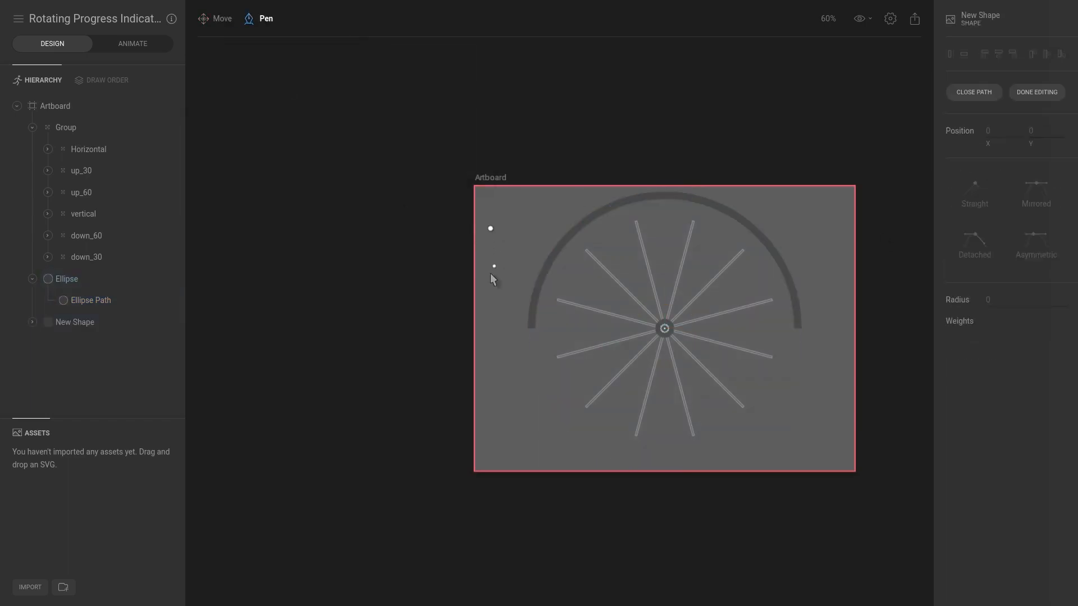
click(542, 217)
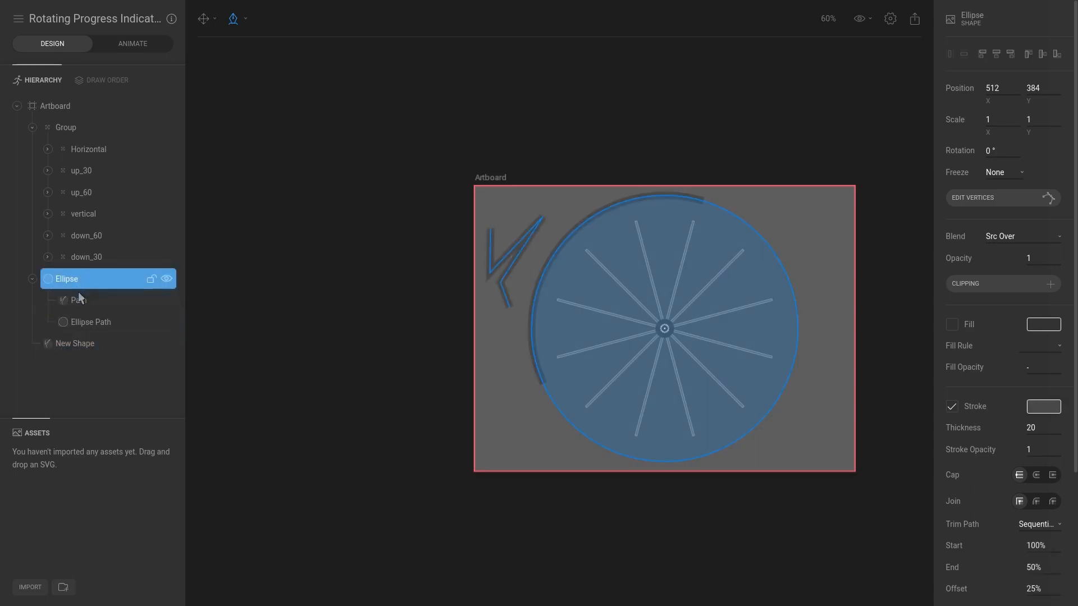
click(90, 322)
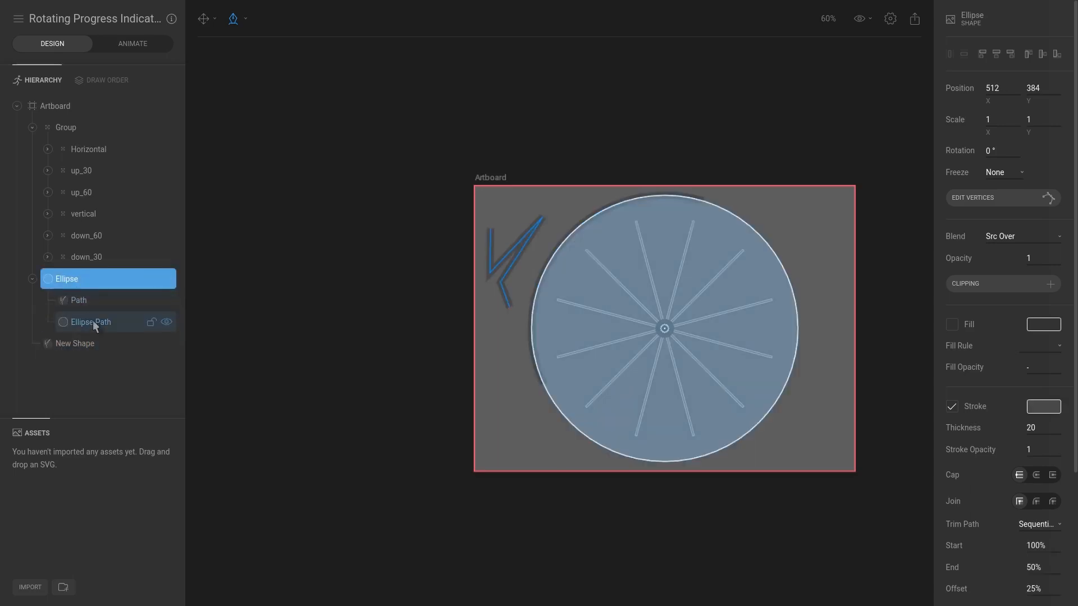
click(90, 323)
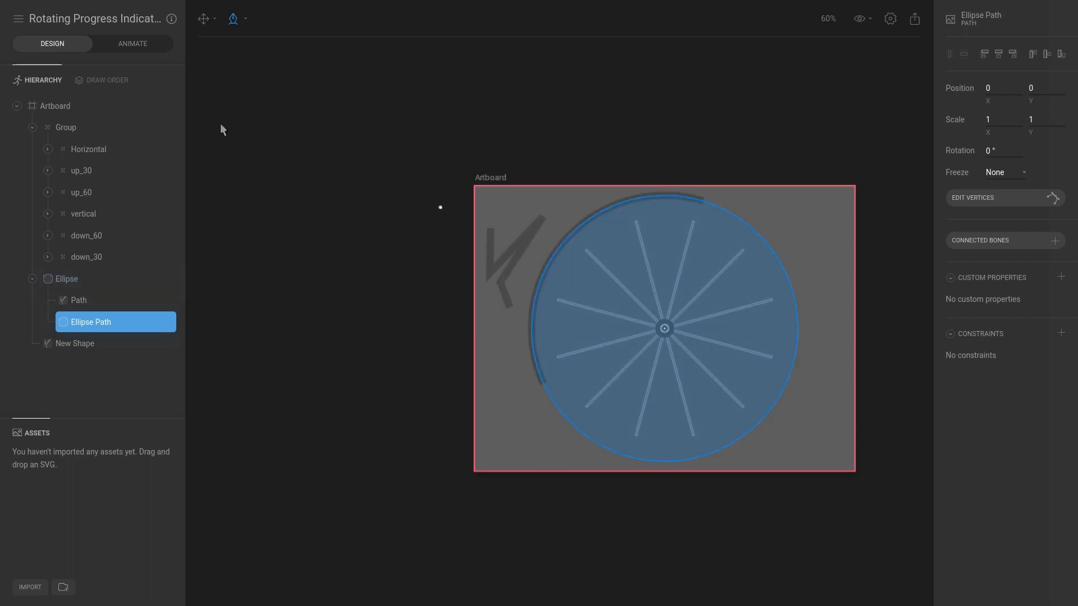
click(132, 43)
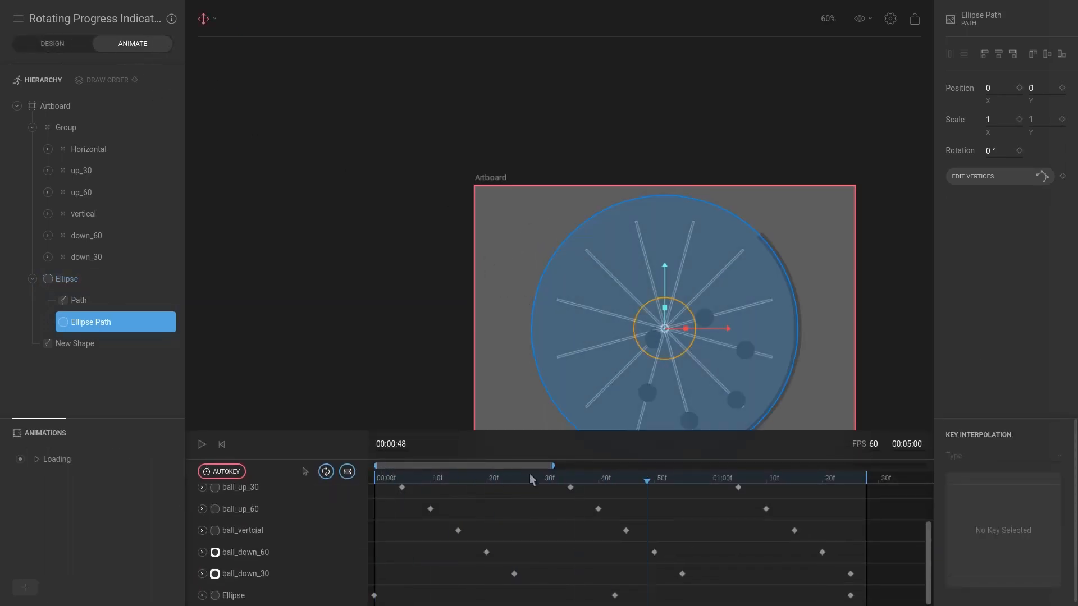
drag(646, 478, 559, 478)
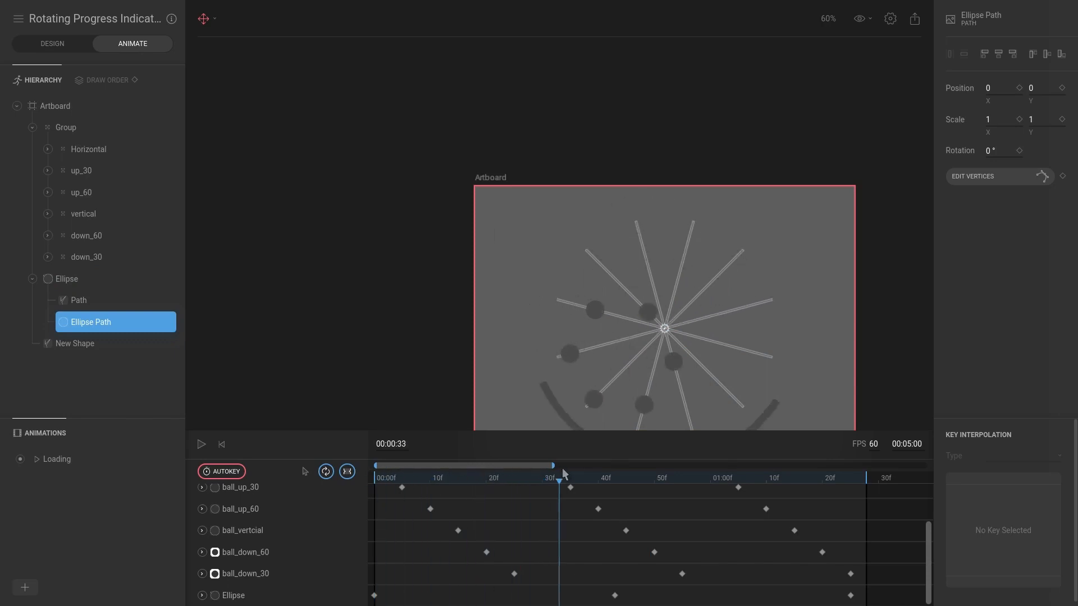
click(424, 465)
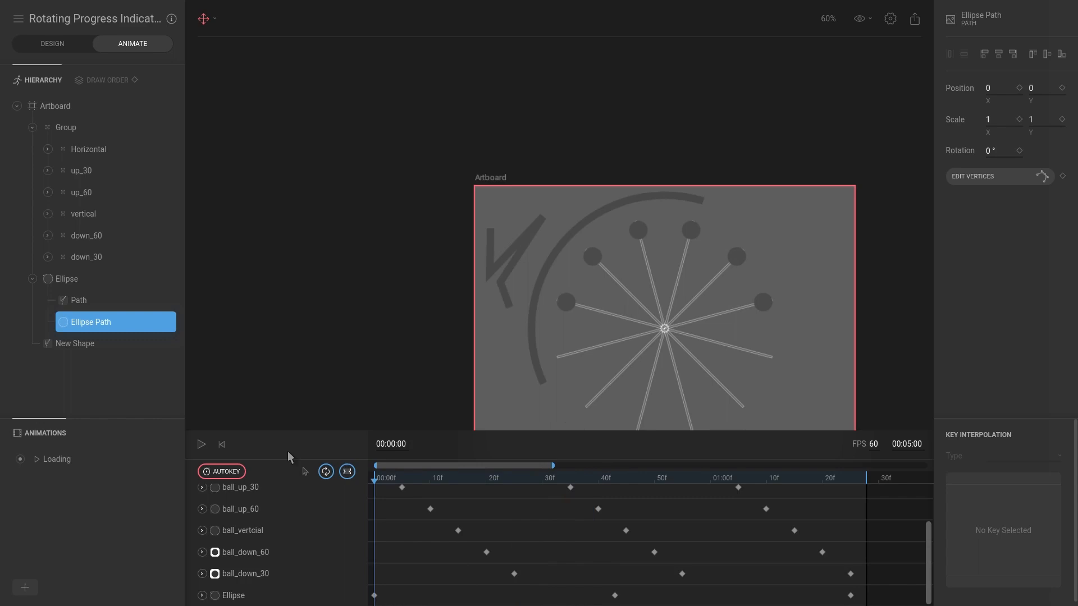
click(52, 44)
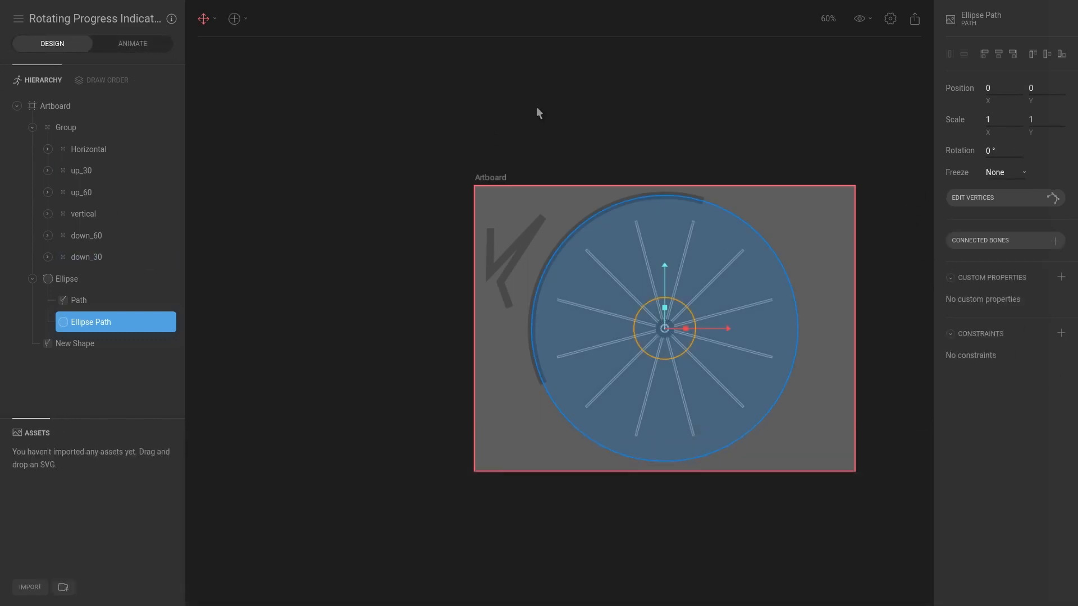
click(66, 279)
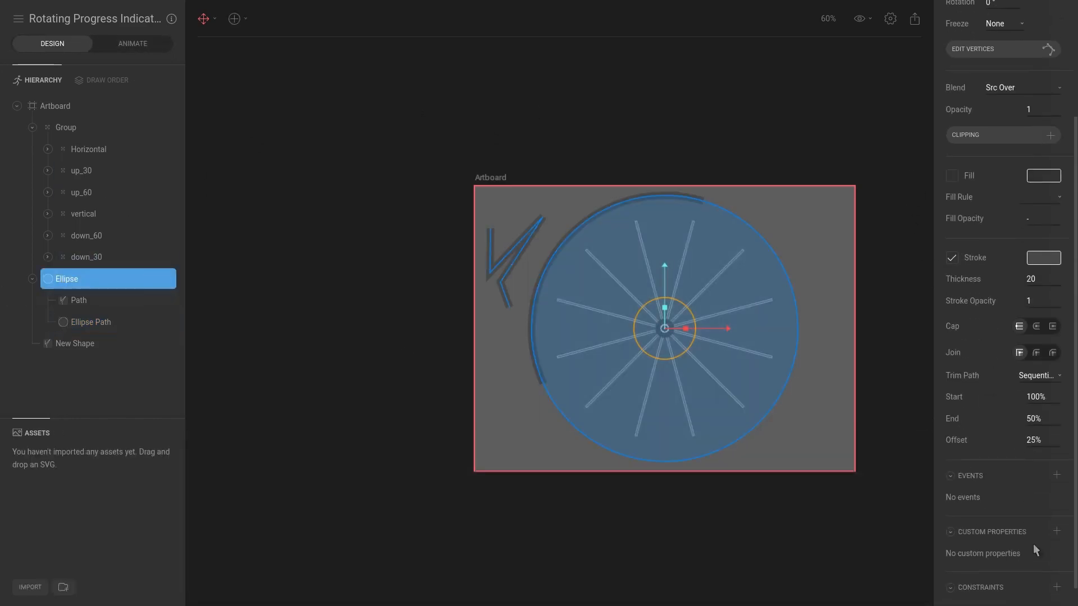
click(1037, 375)
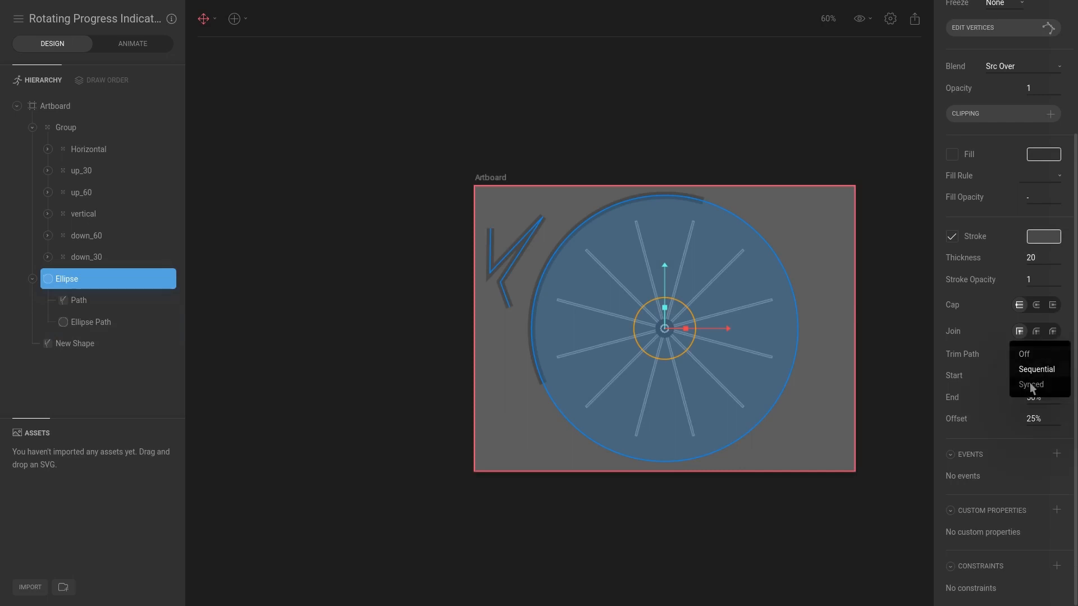
click(1031, 384)
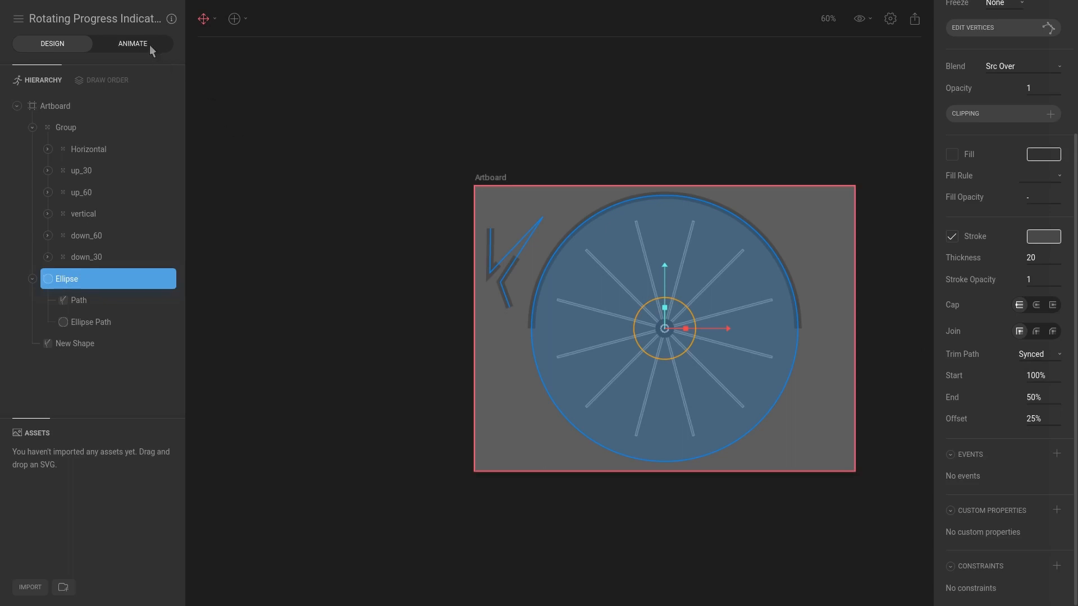
click(133, 42)
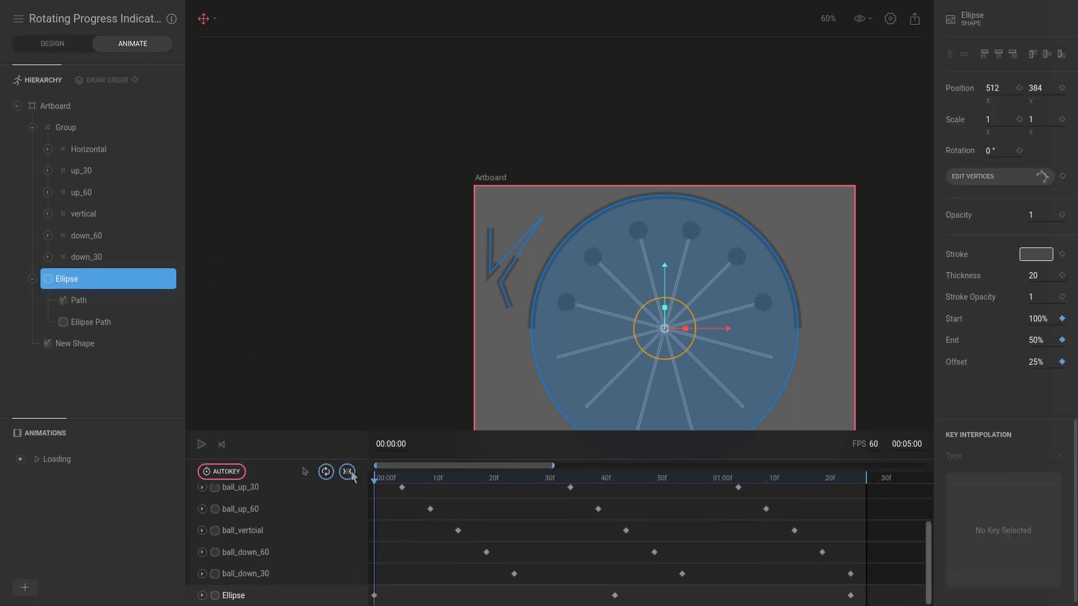
click(447, 480)
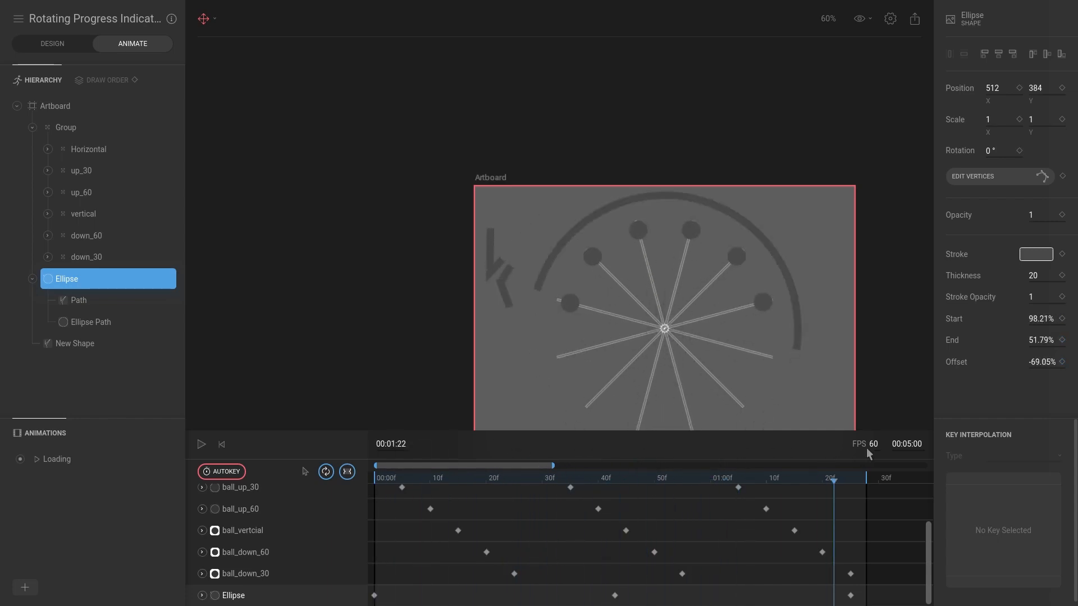
click(51, 44)
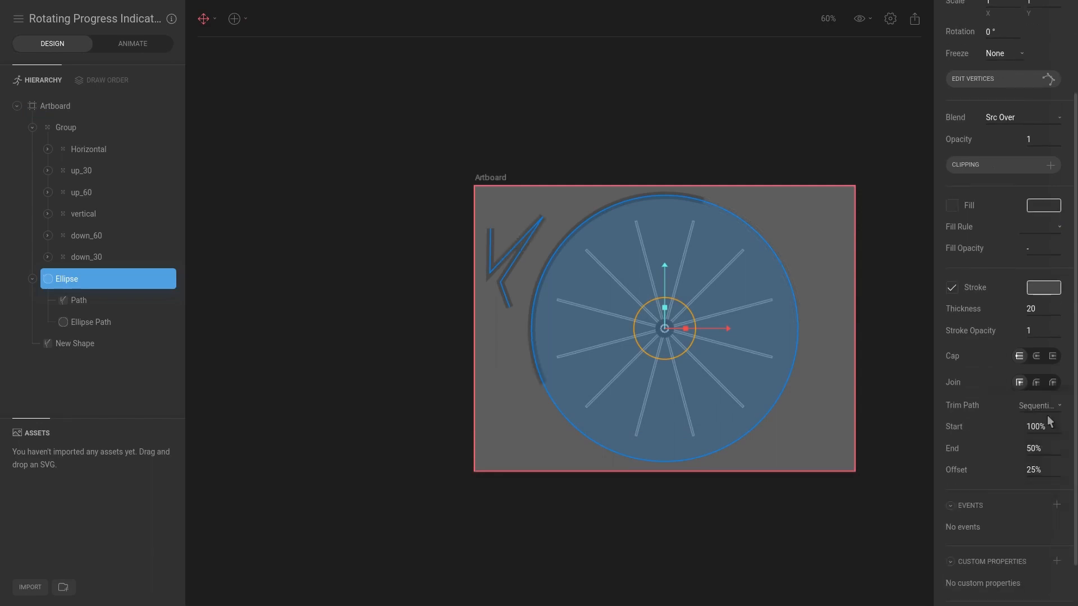
Compare Sequential and Synced trim modes and remove the stray zigzag Path from the Ellipse
click(133, 44)
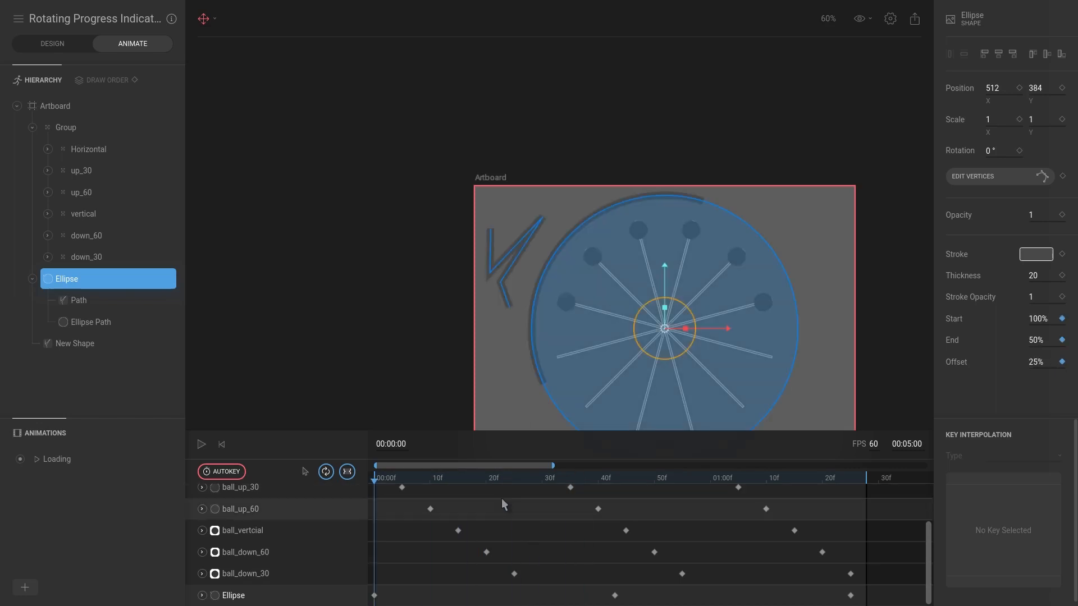
click(51, 44)
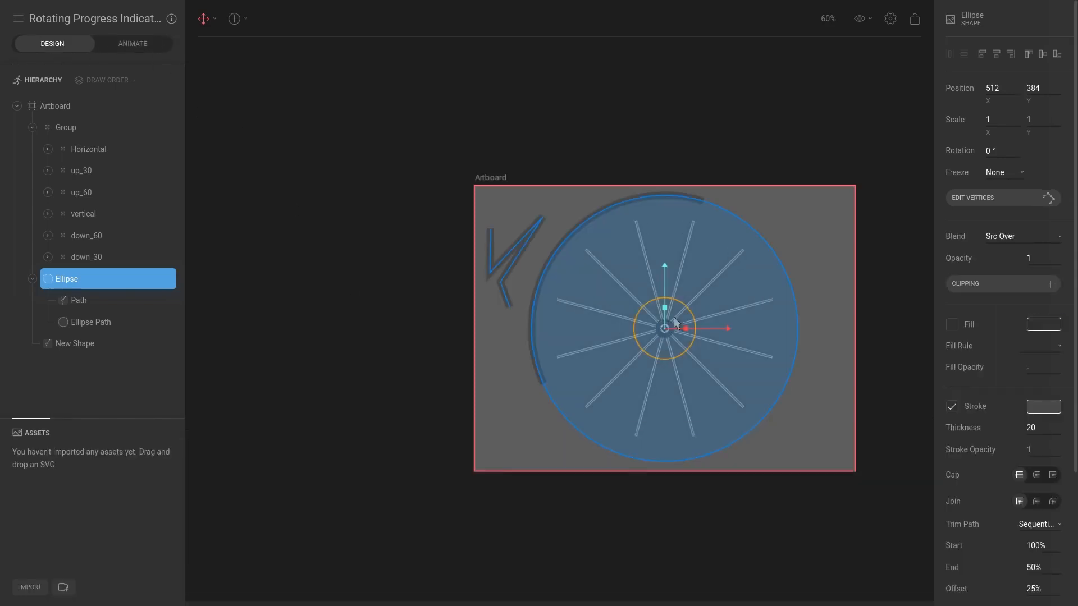
scroll(down, 3)
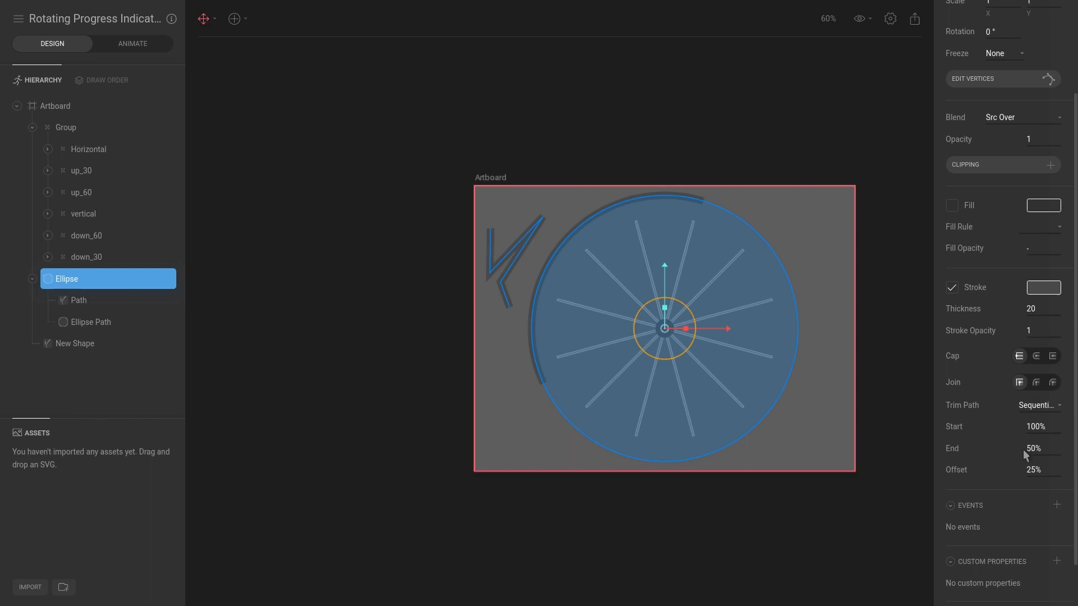
click(1039, 405)
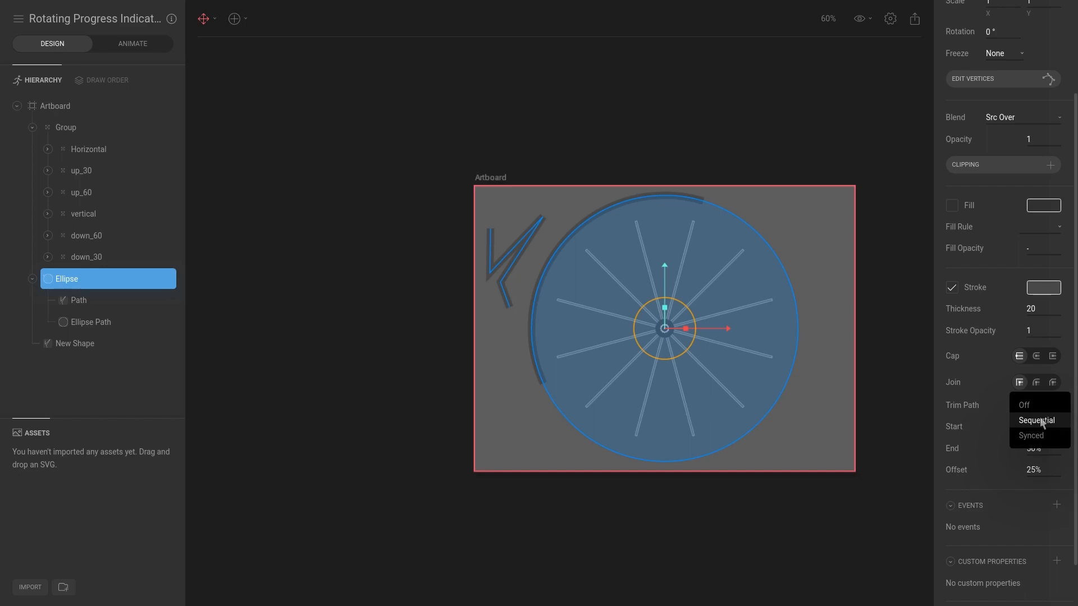
mouse_move(680, 425)
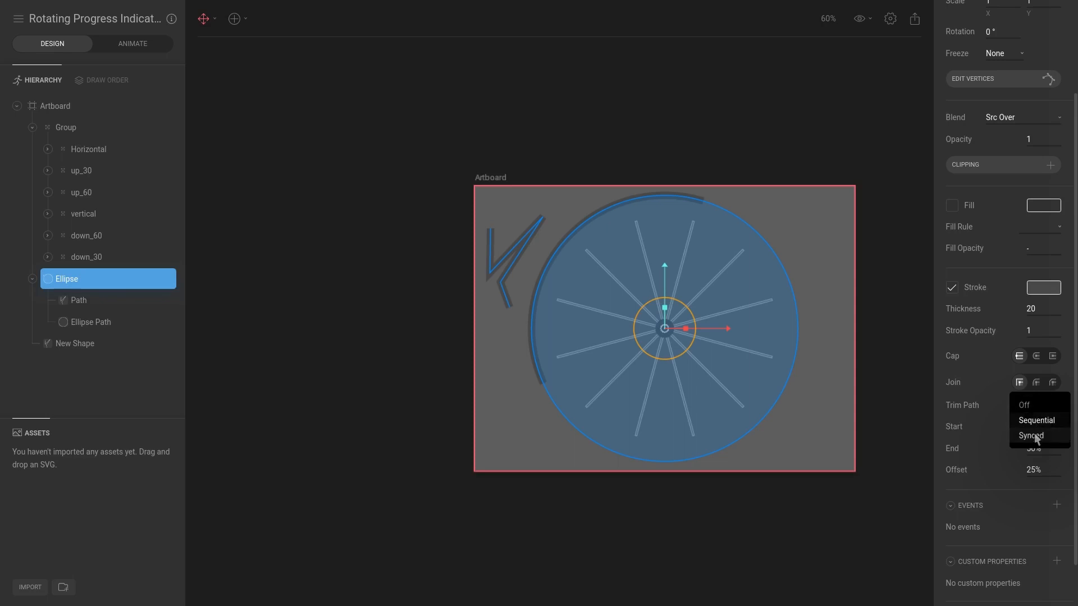
click(79, 301)
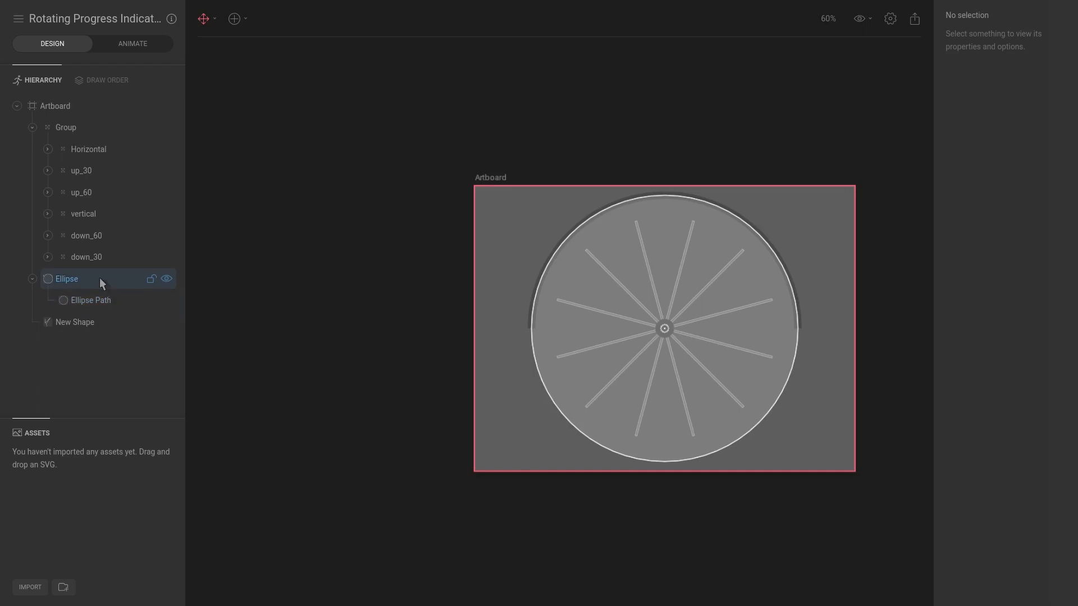
click(66, 279)
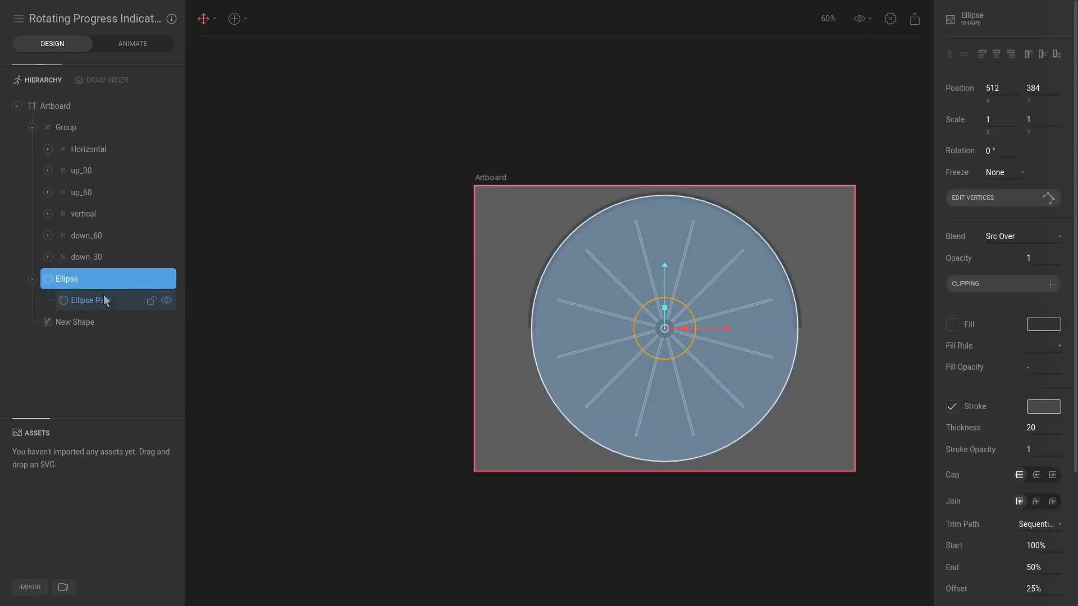
click(664, 252)
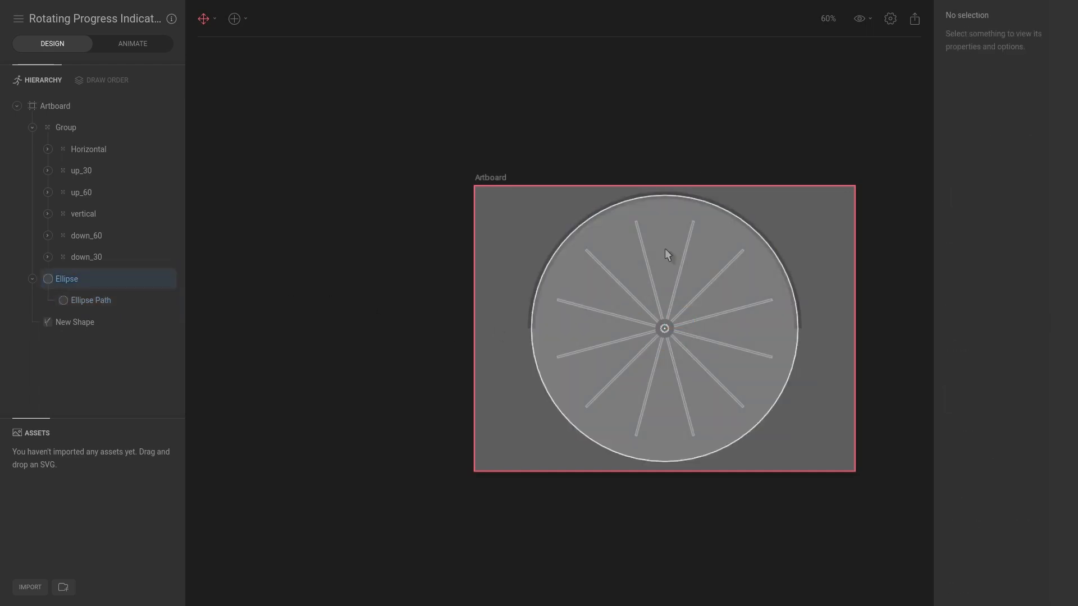